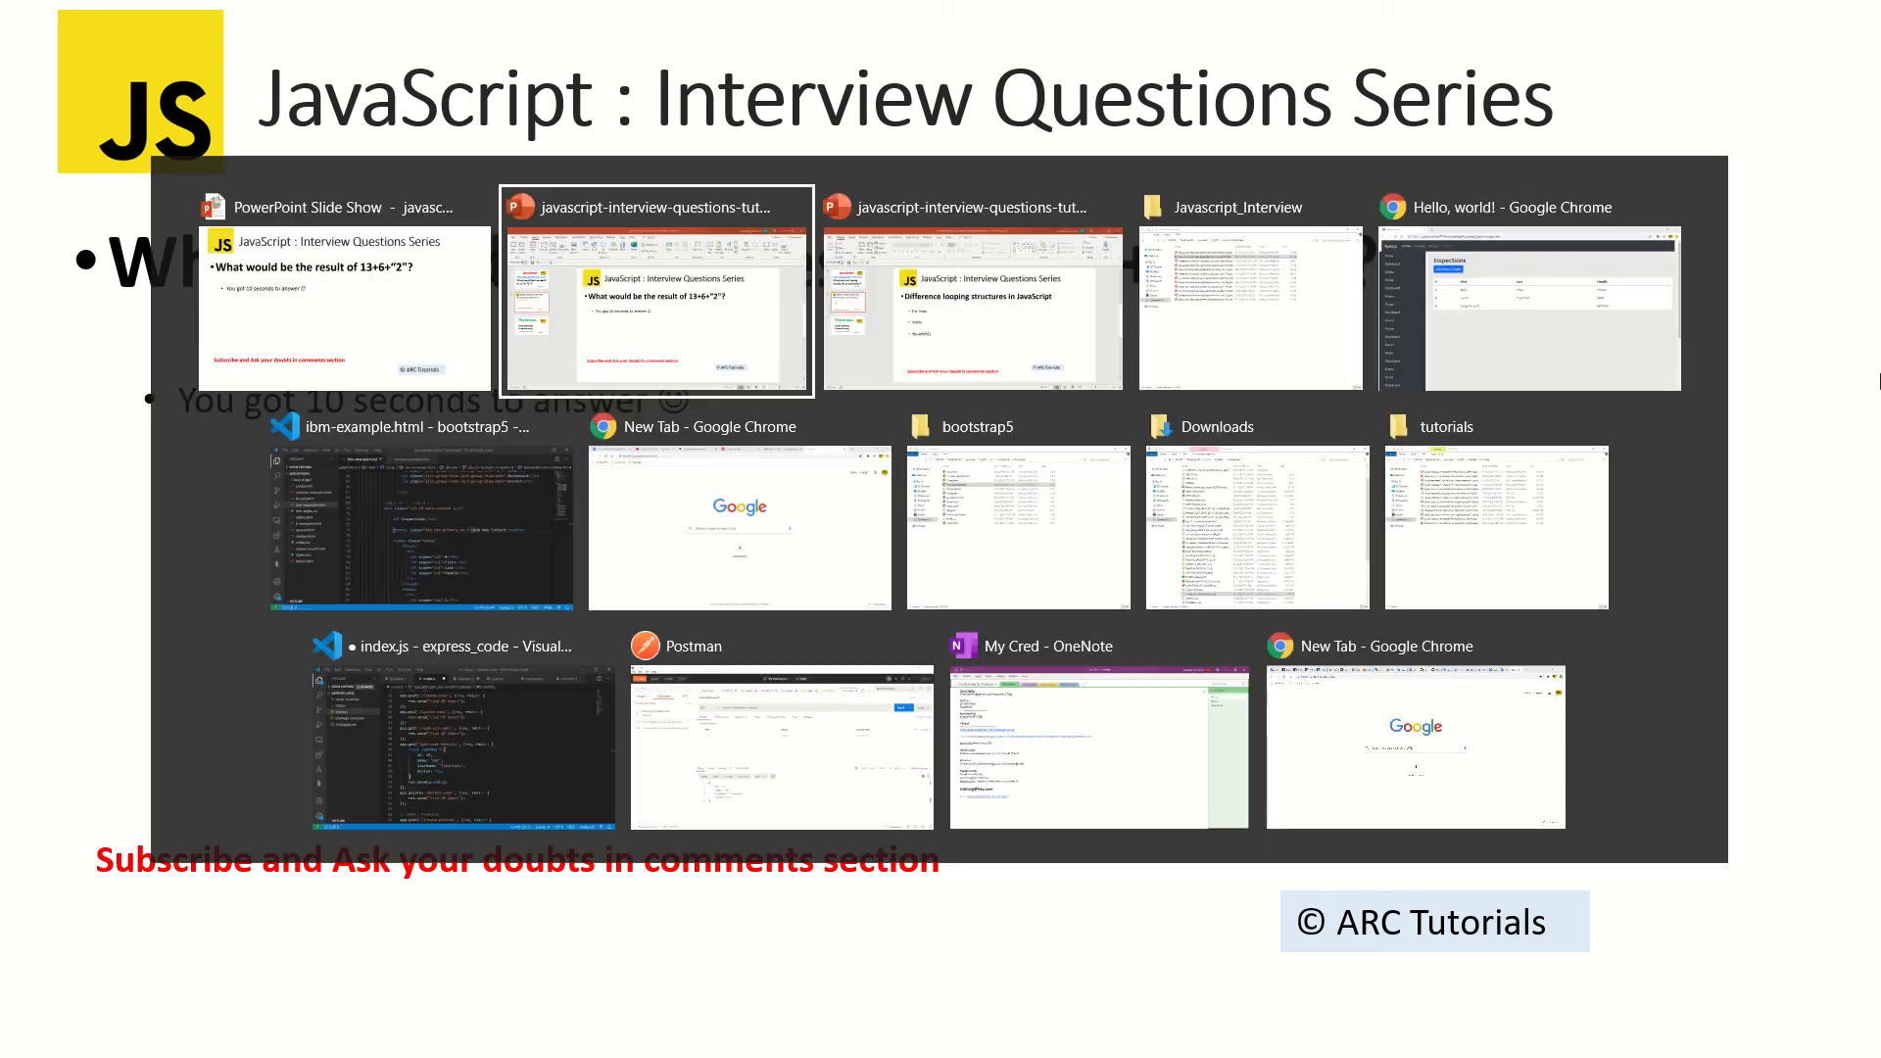
# Step: Add console.log(13+6+"2"); to the script block of js-example.html and save it
pyautogui.click(420, 528)
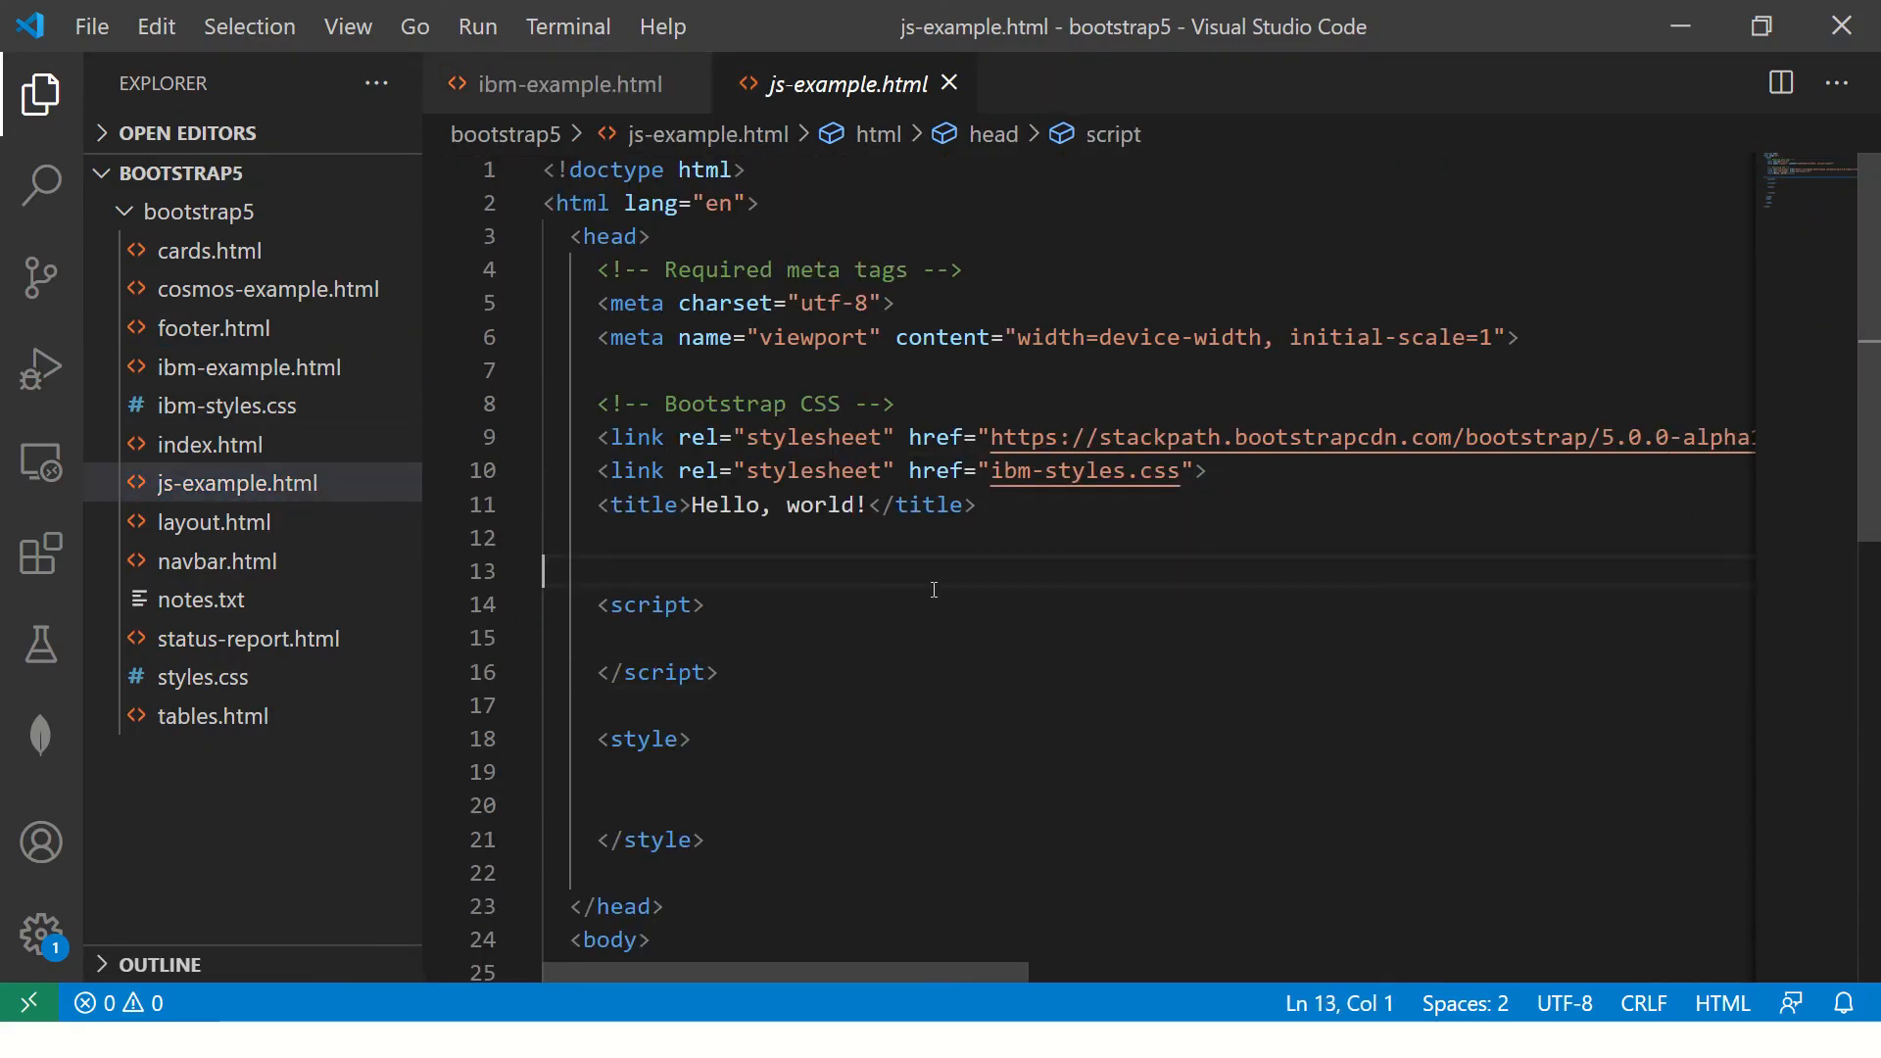
pyautogui.write('console.log')
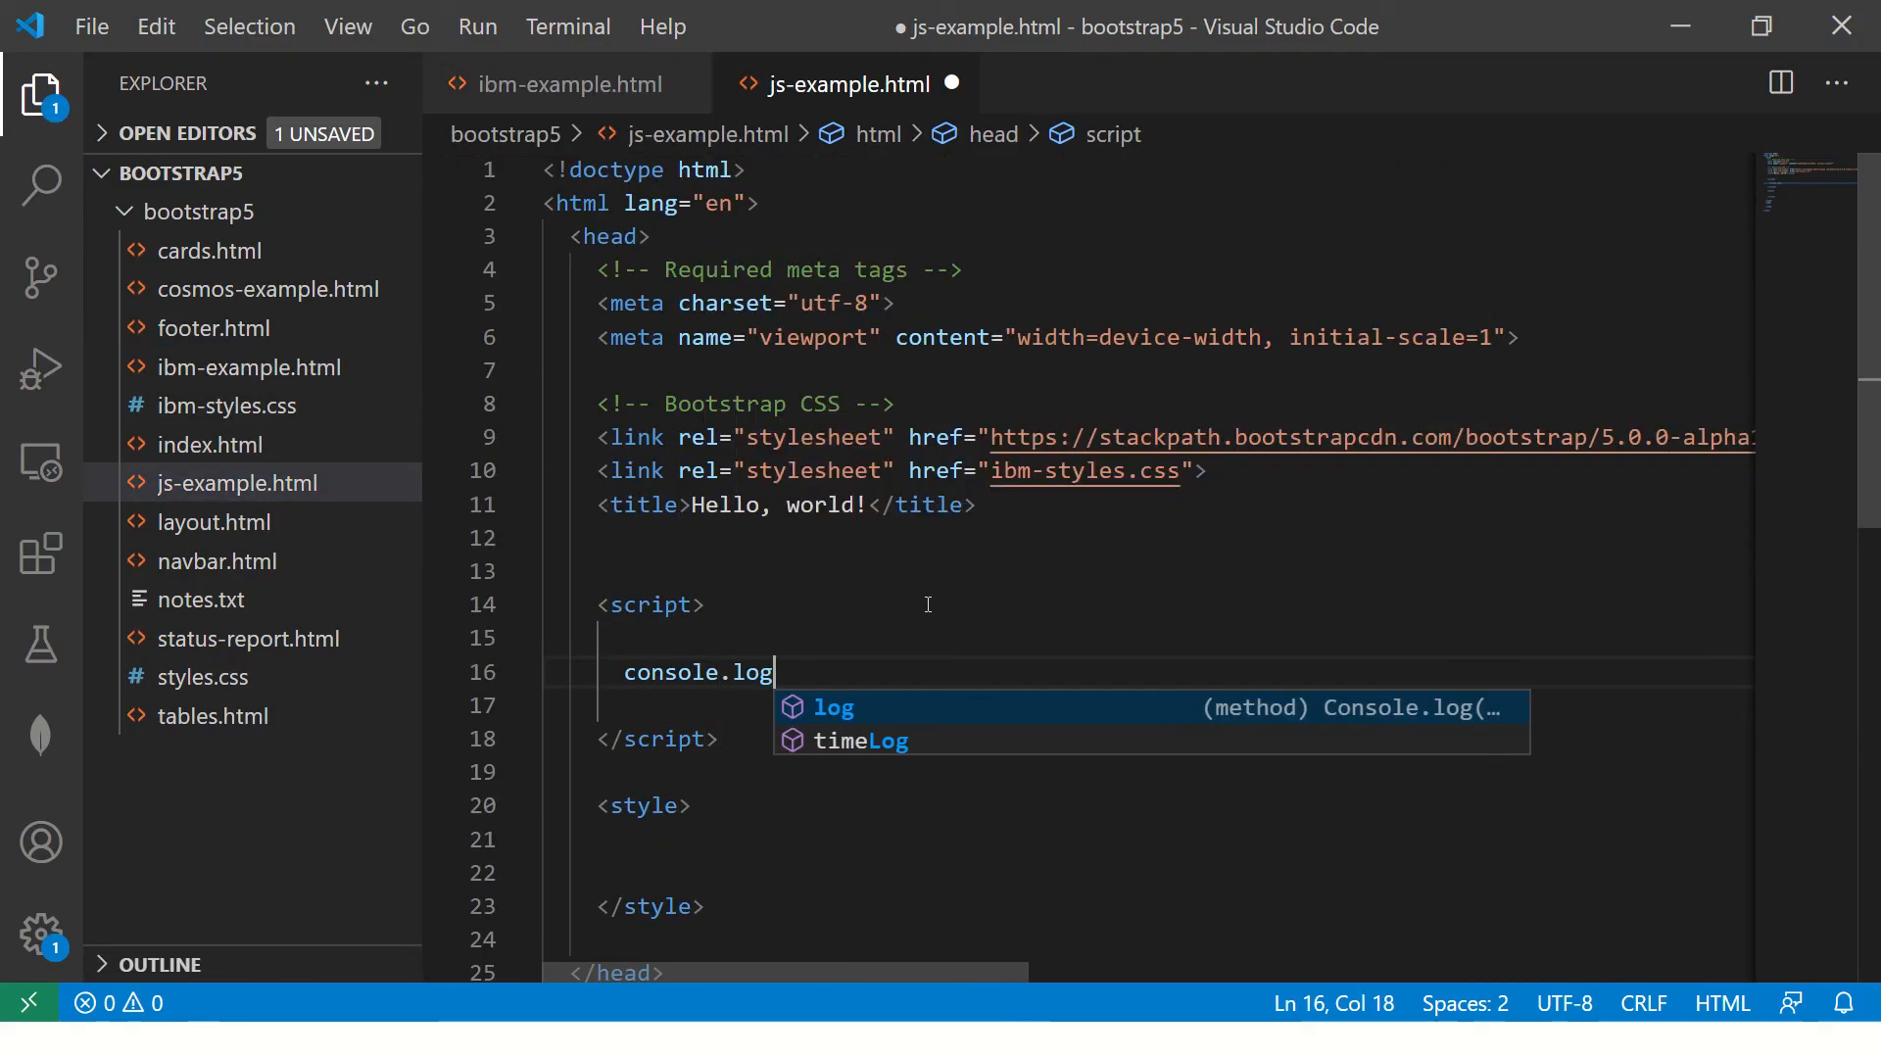
pyautogui.write('(13')
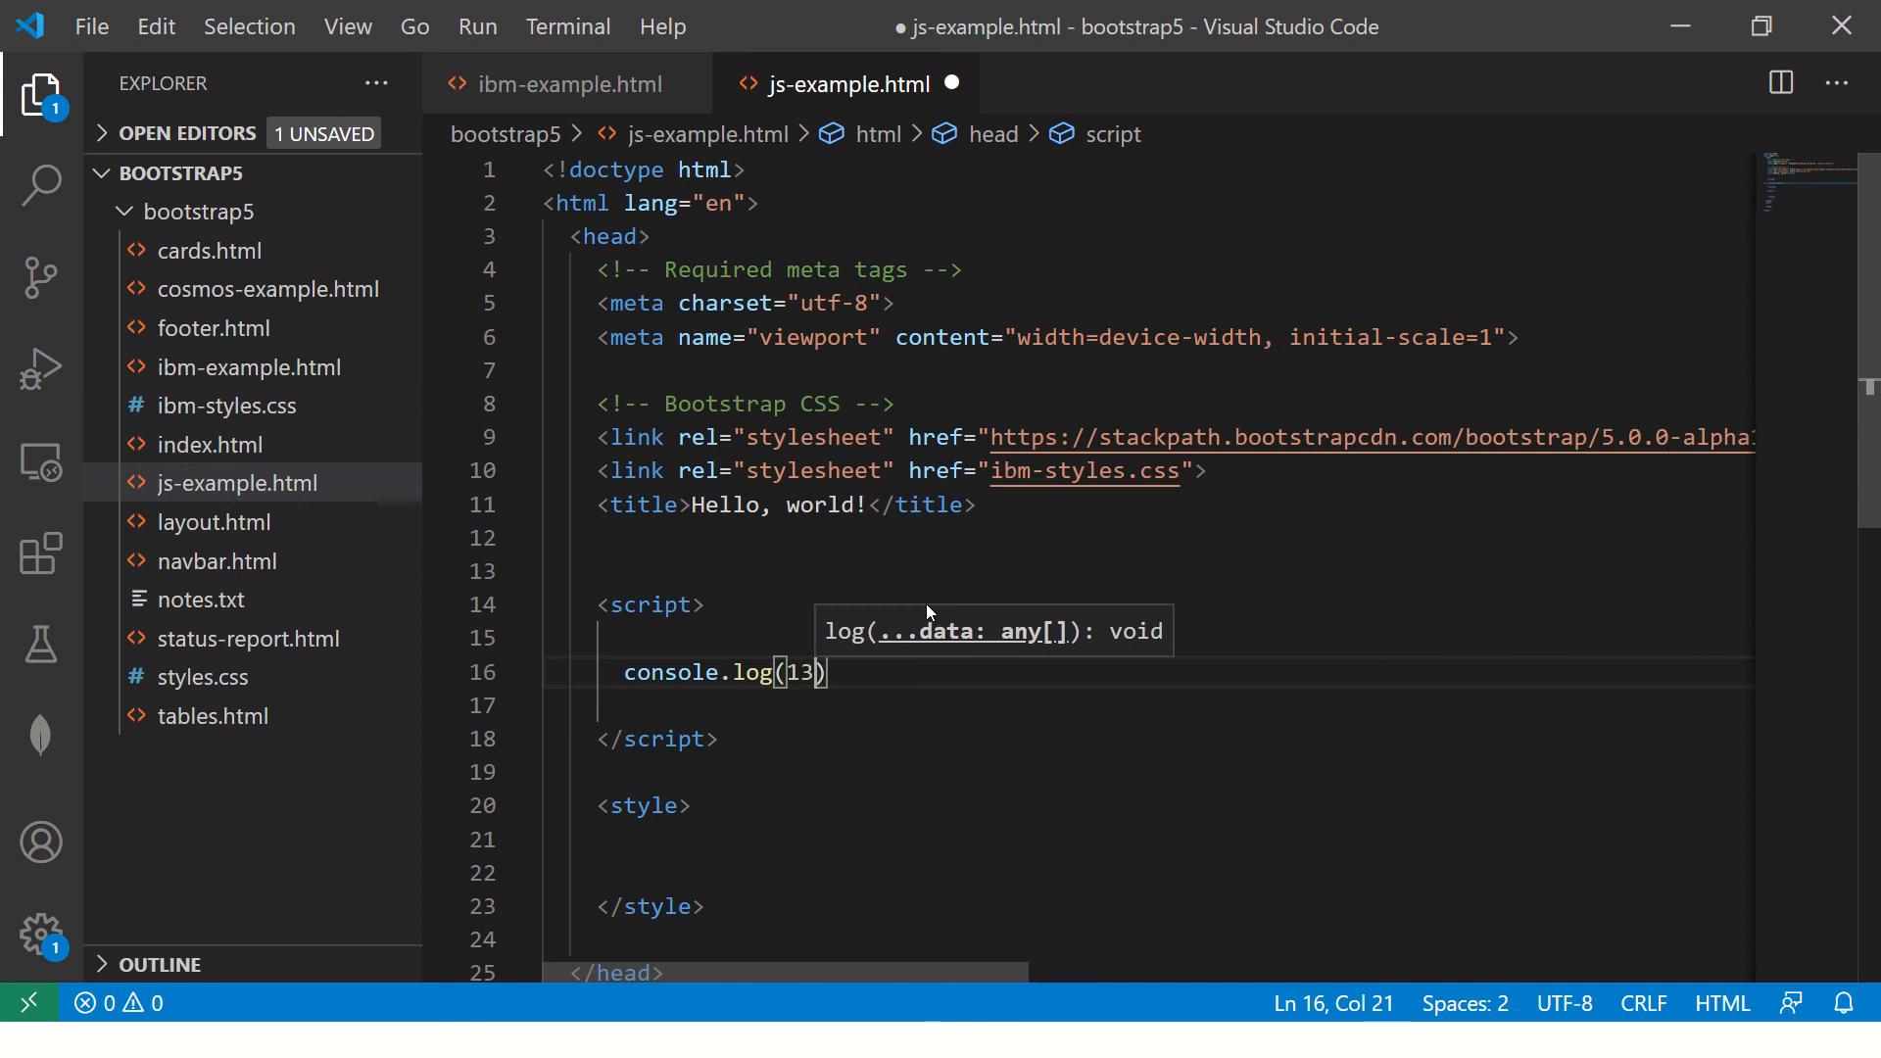
pyautogui.write('+6+"2"')
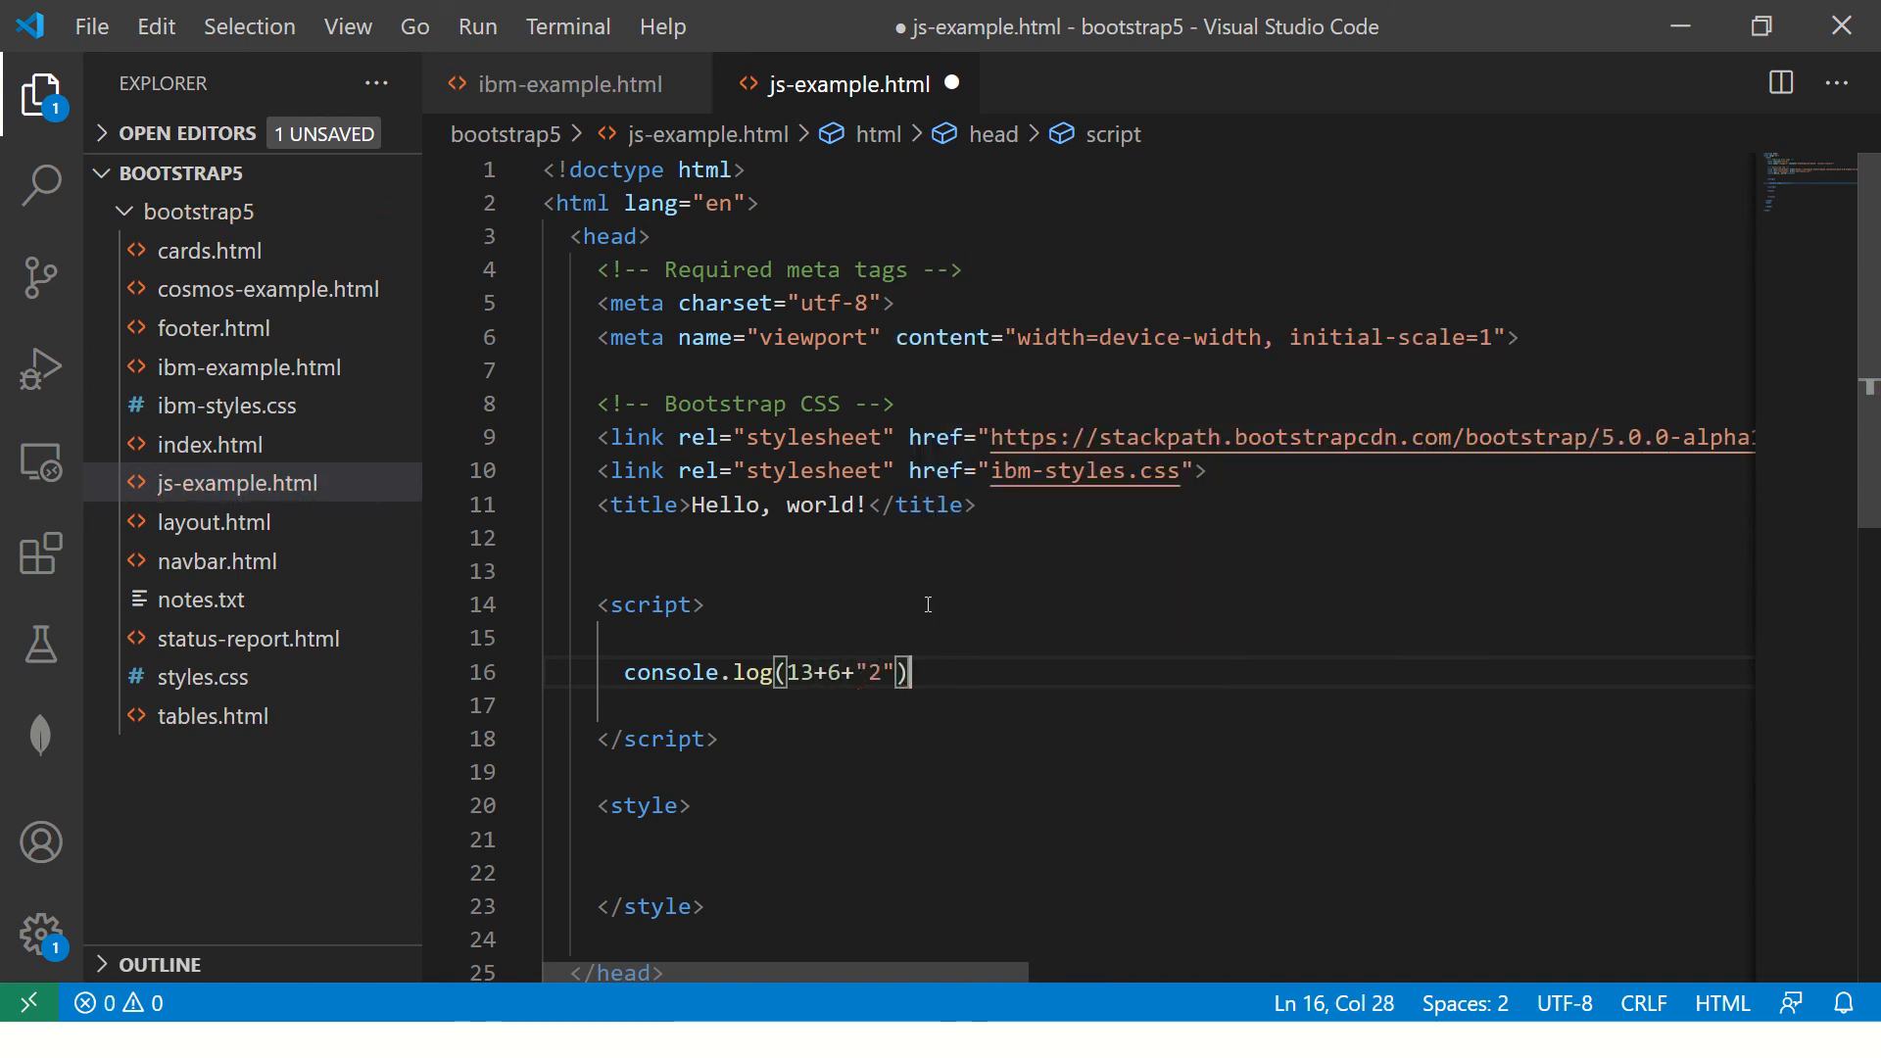
pyautogui.press('ctrl+s')
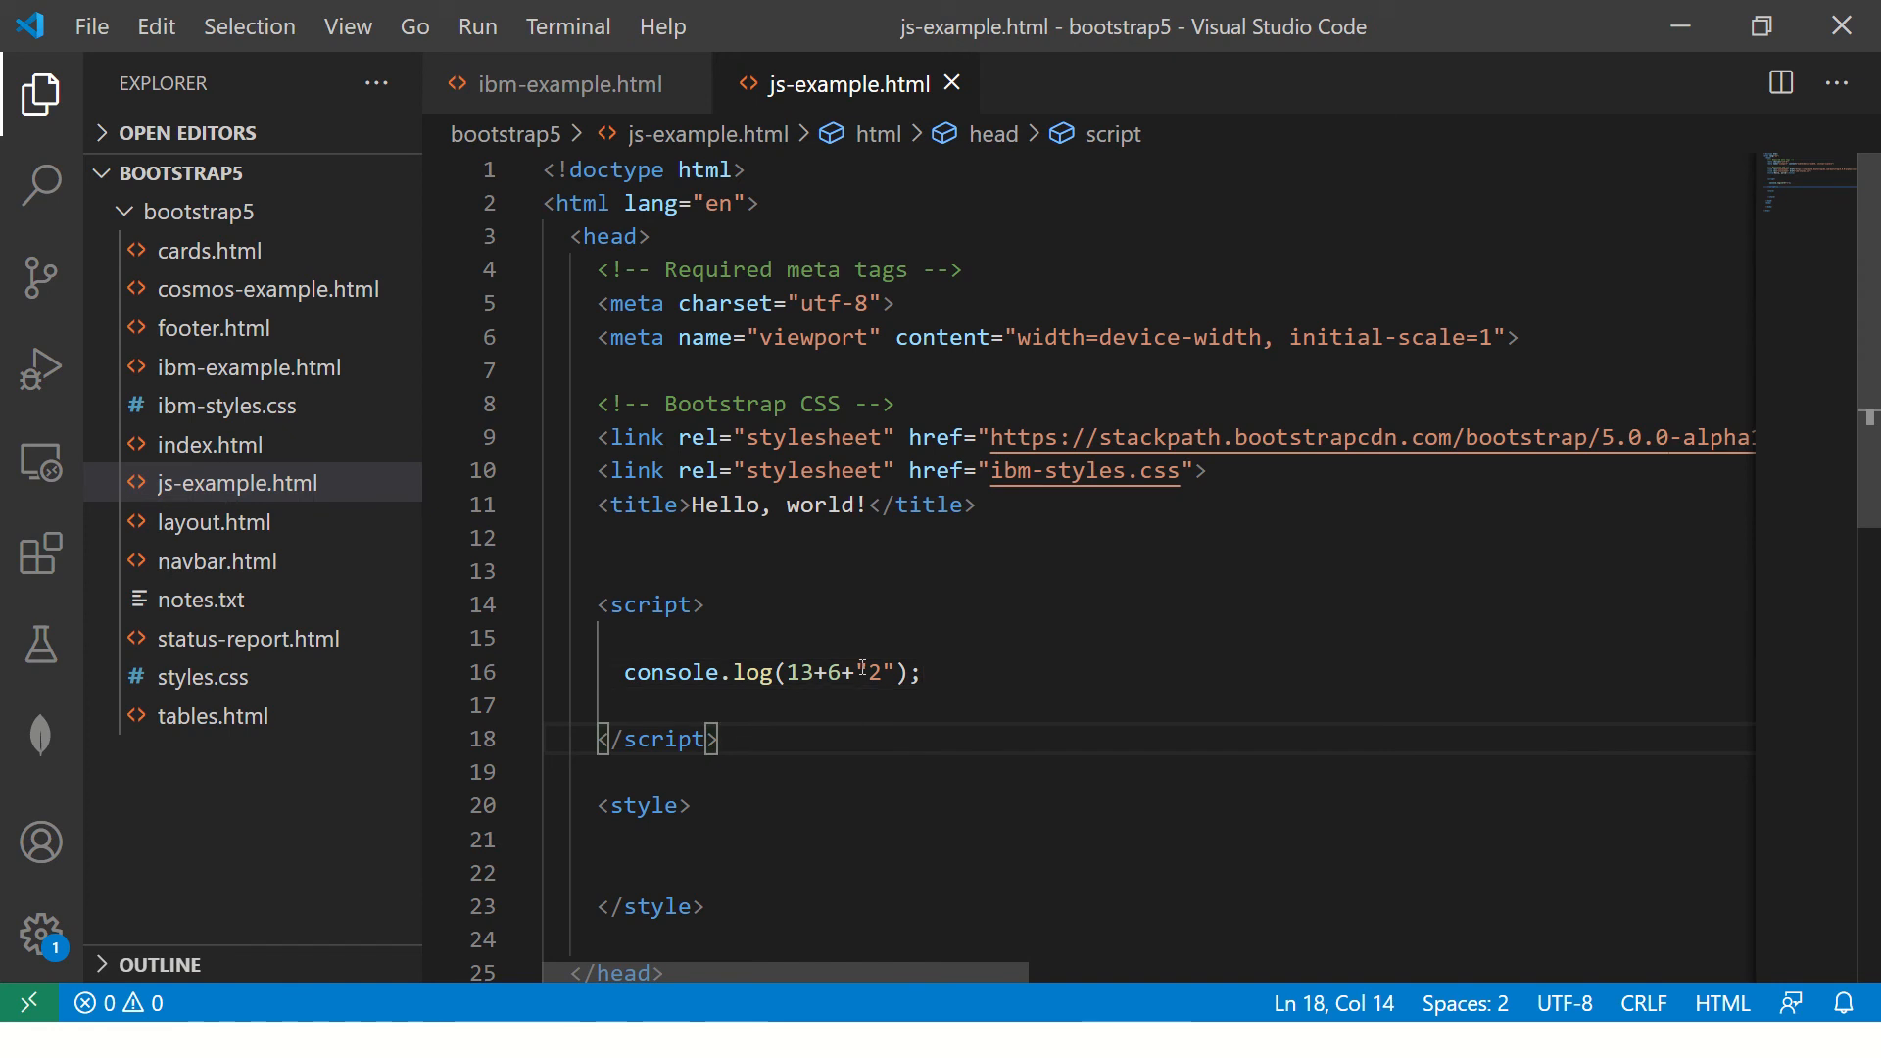
# Step: Reveal js-example.html in File Explorer and launch it in Google Chrome
pyautogui.rightClick(244, 482)
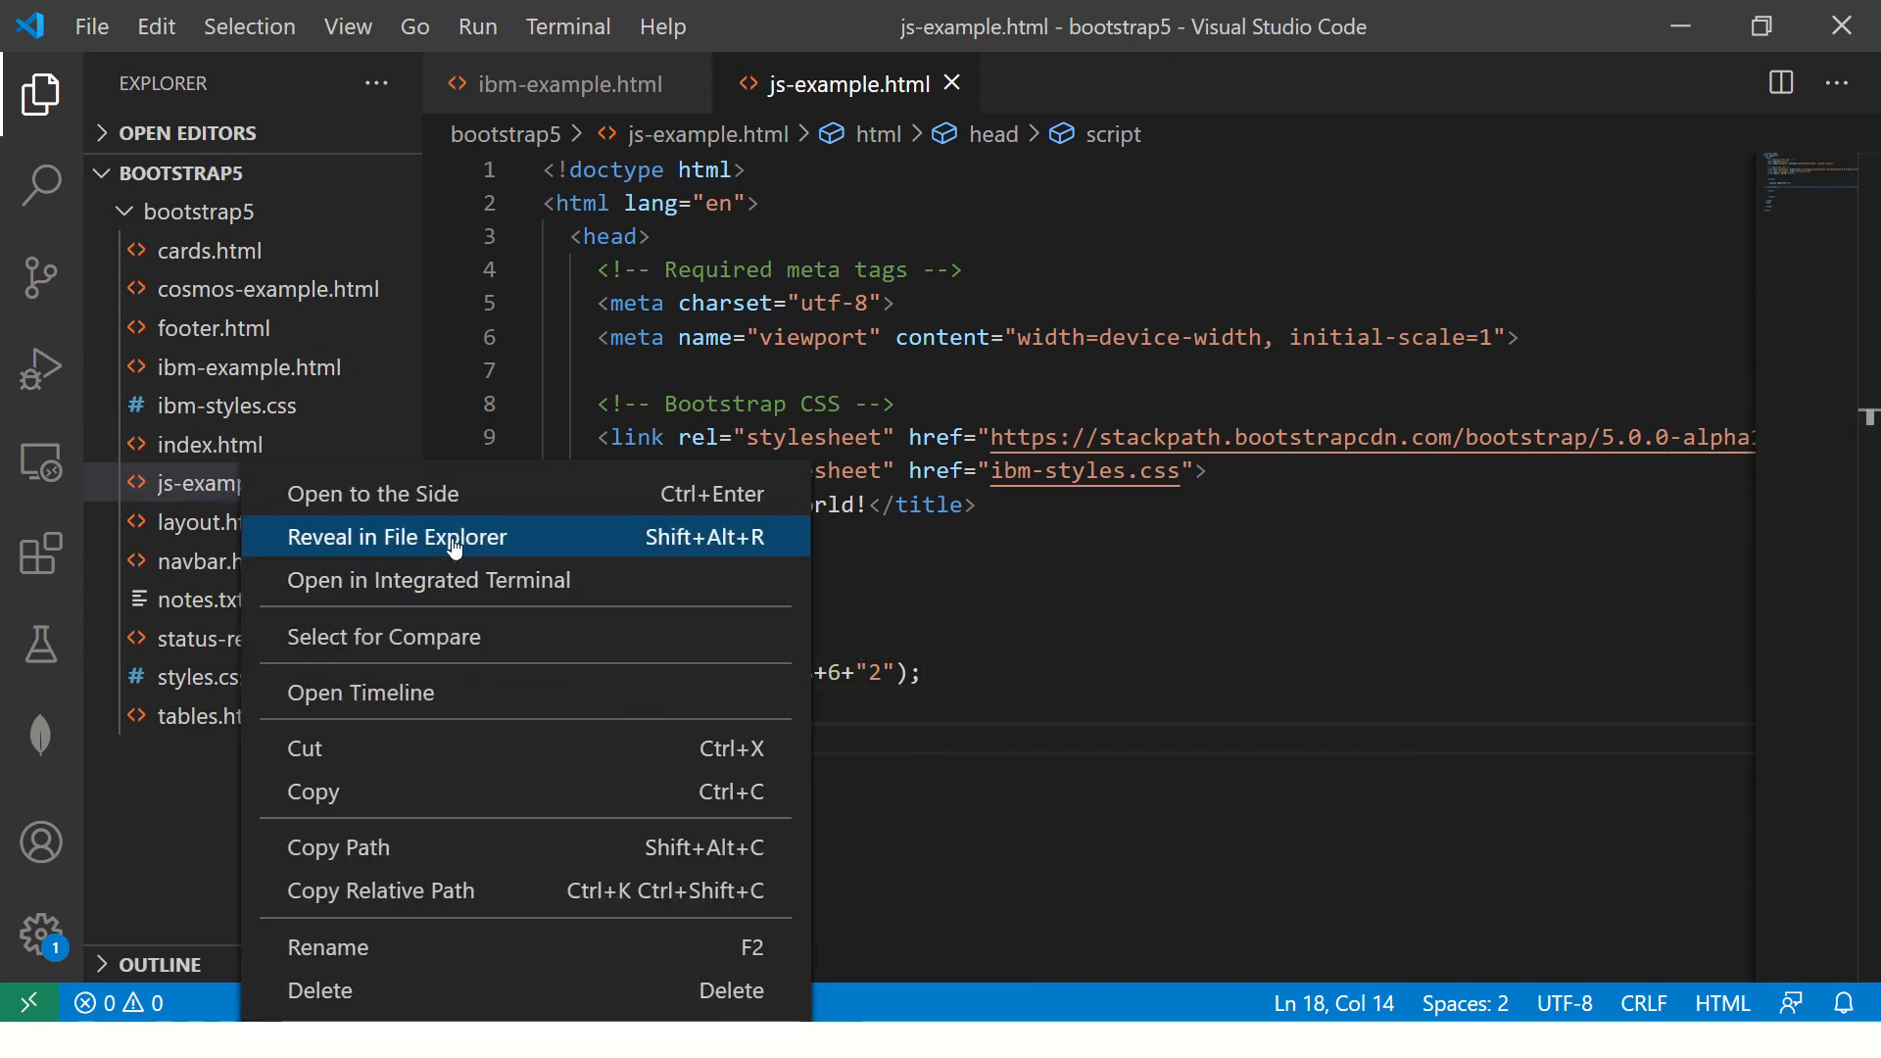
pyautogui.click(396, 536)
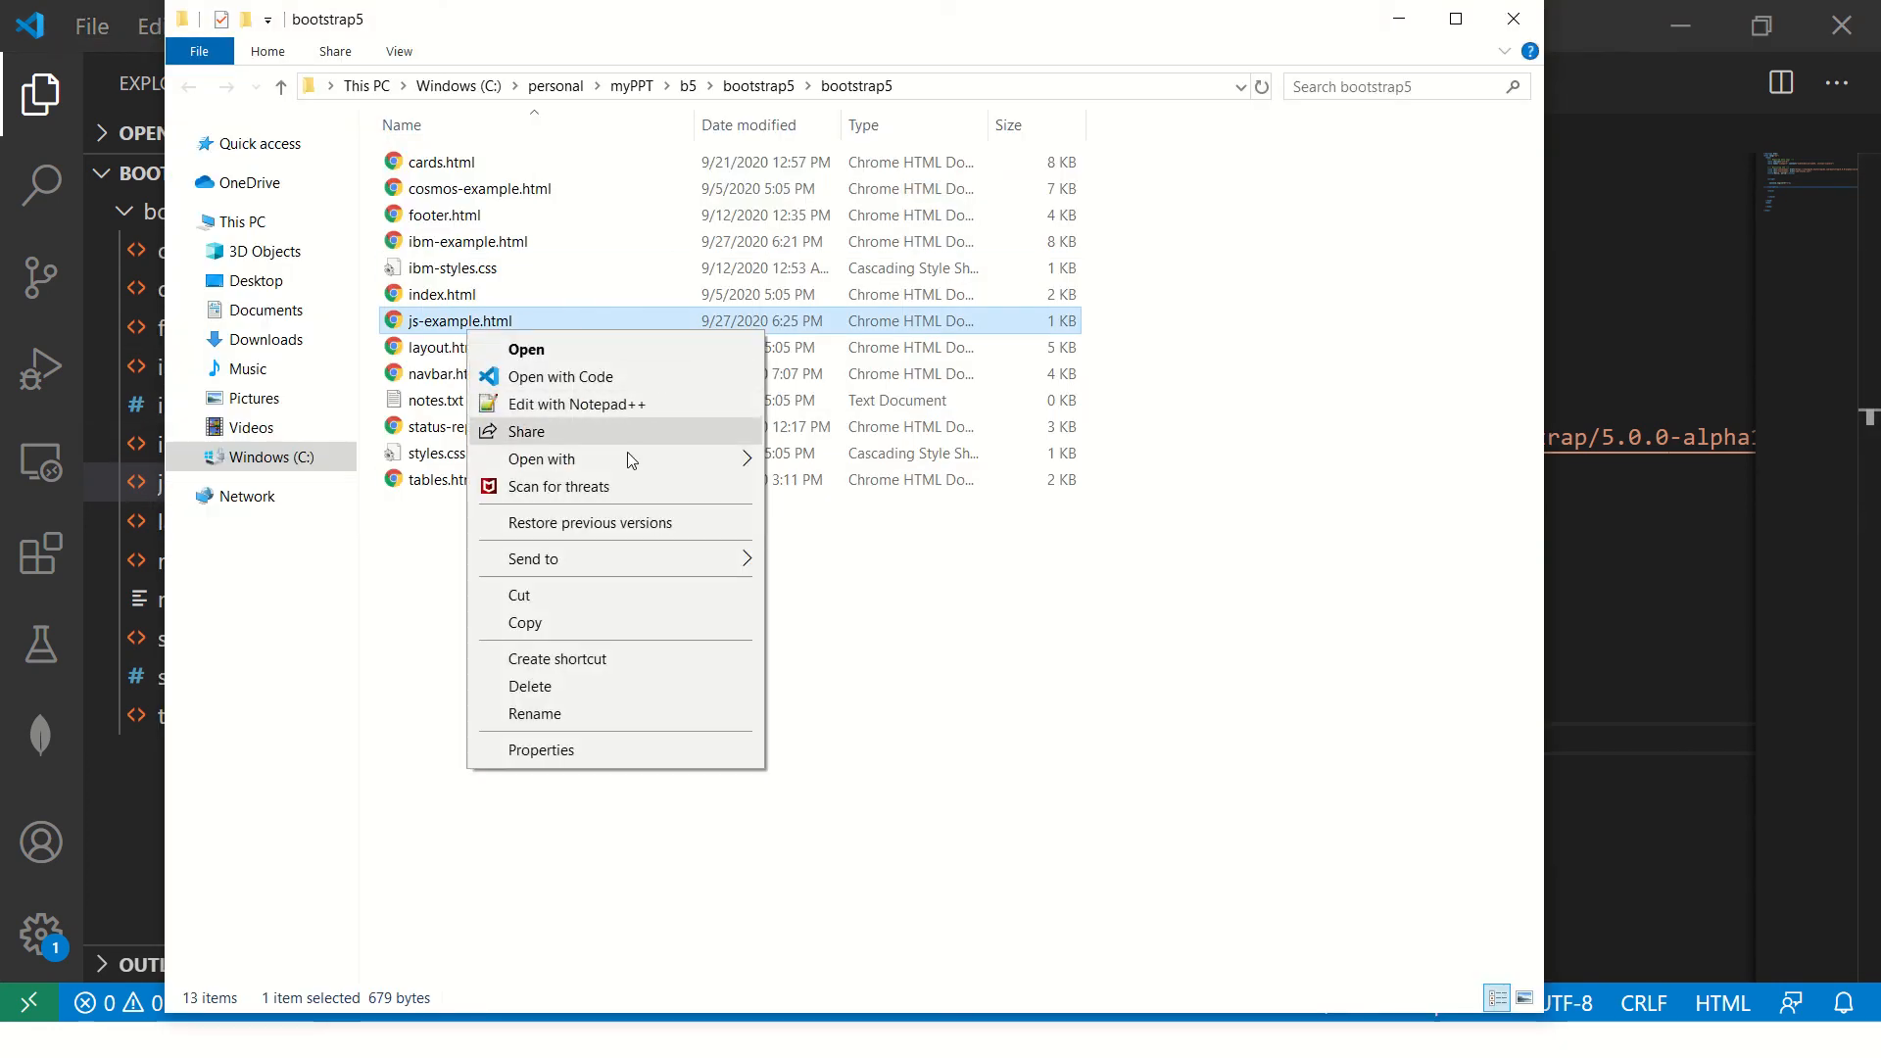
pyautogui.click(525, 349)
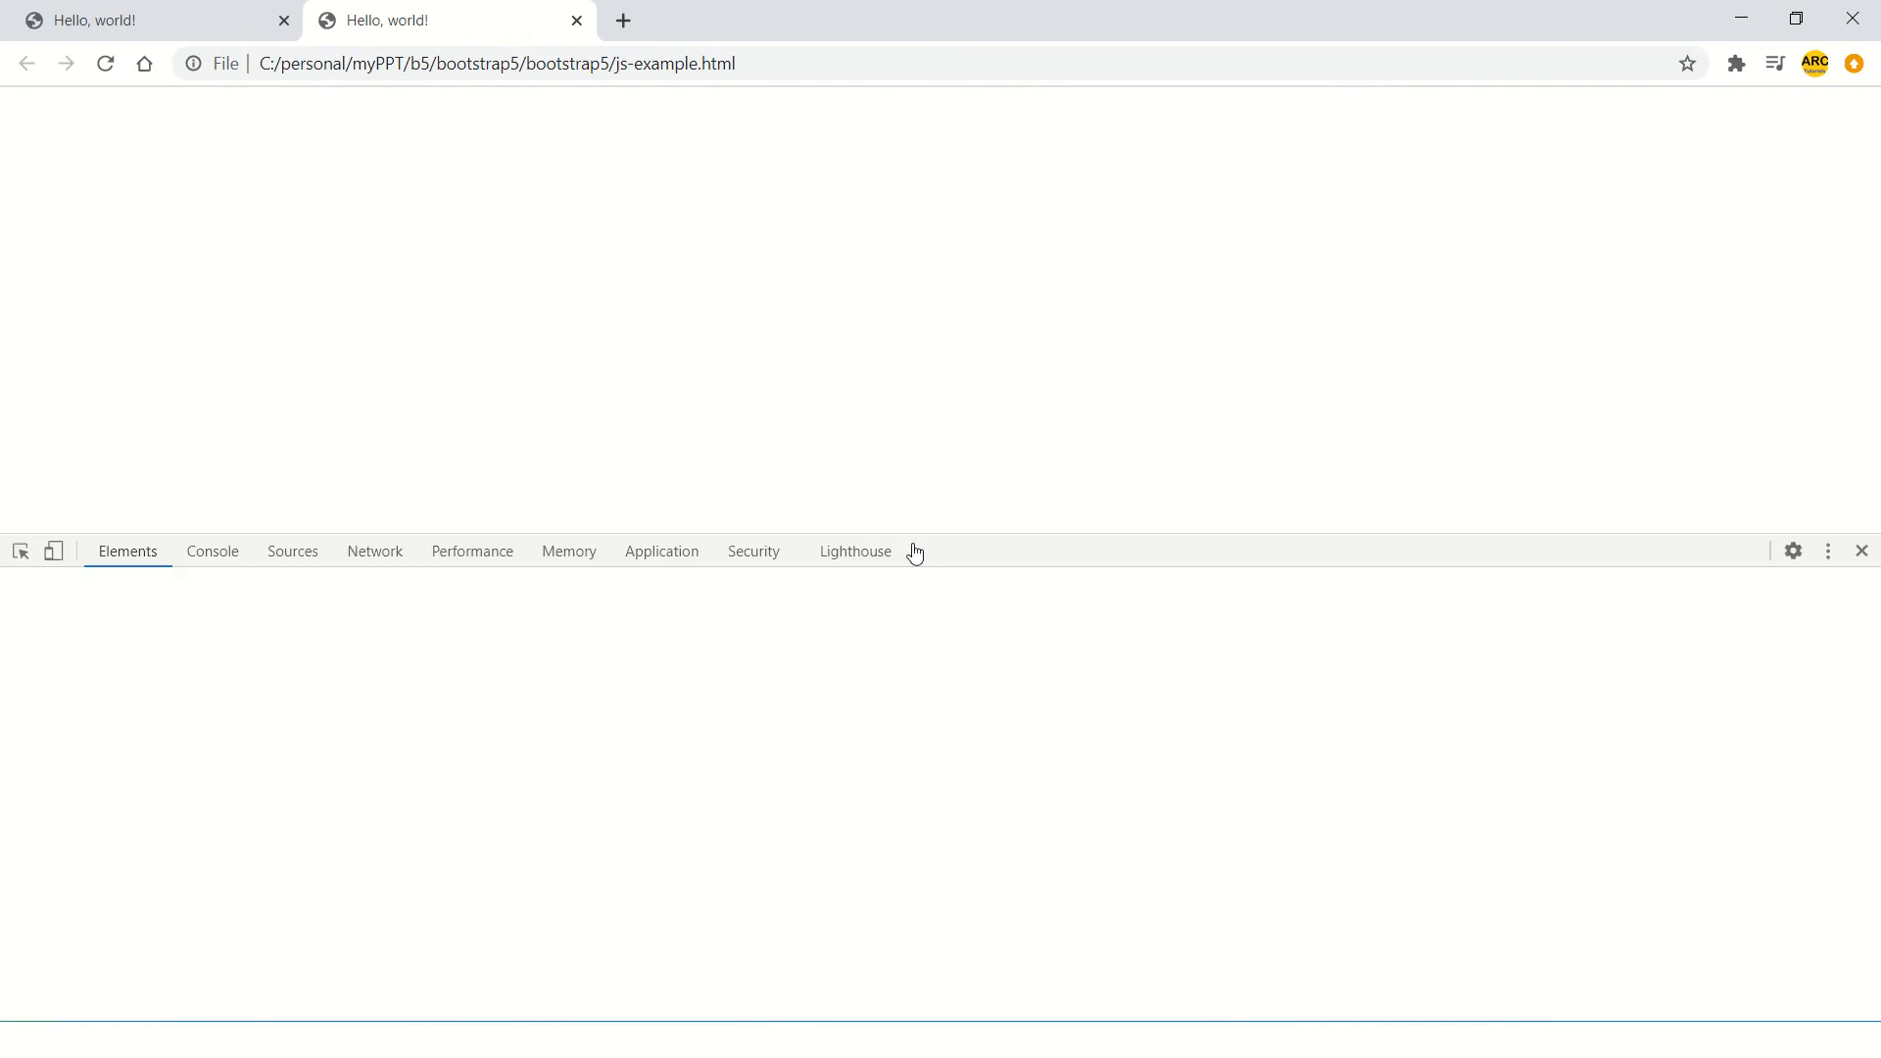
# Step: View the logged result 192 in the Chrome DevTools Console
pyautogui.click(213, 550)
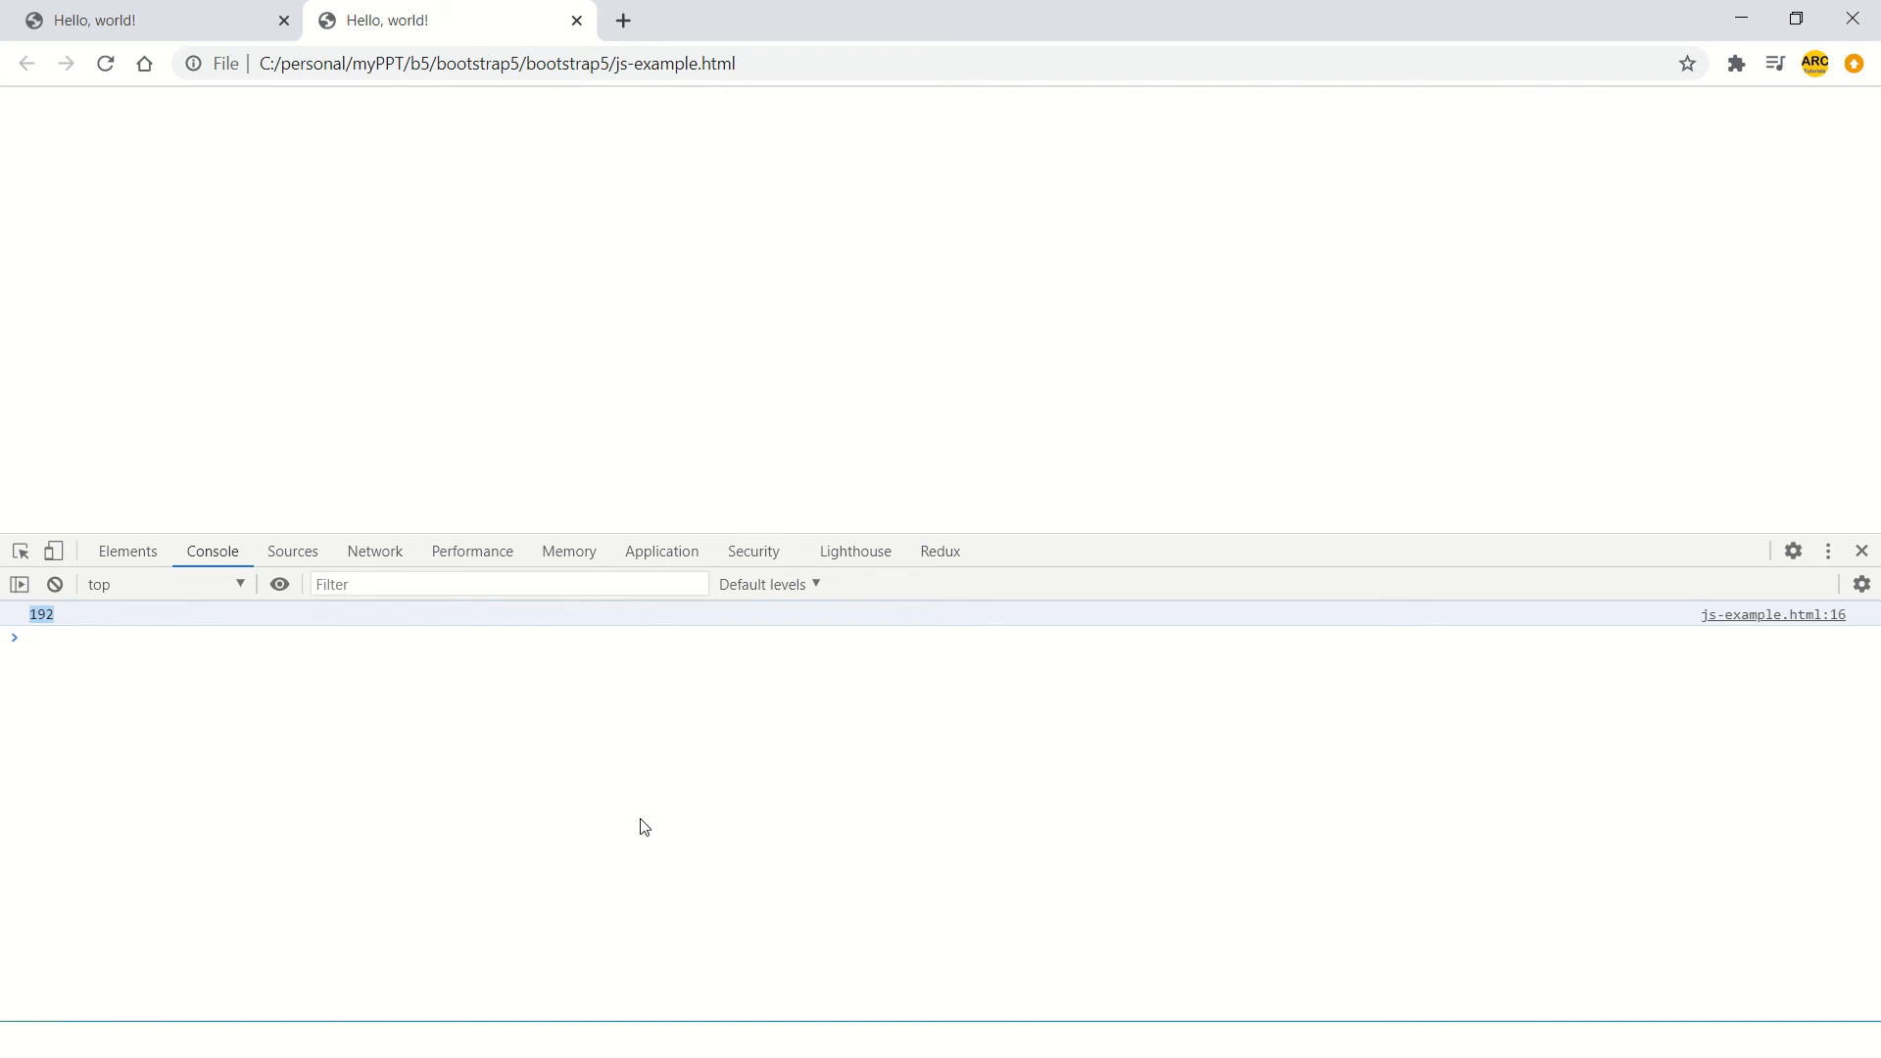
pyautogui.click(108, 635)
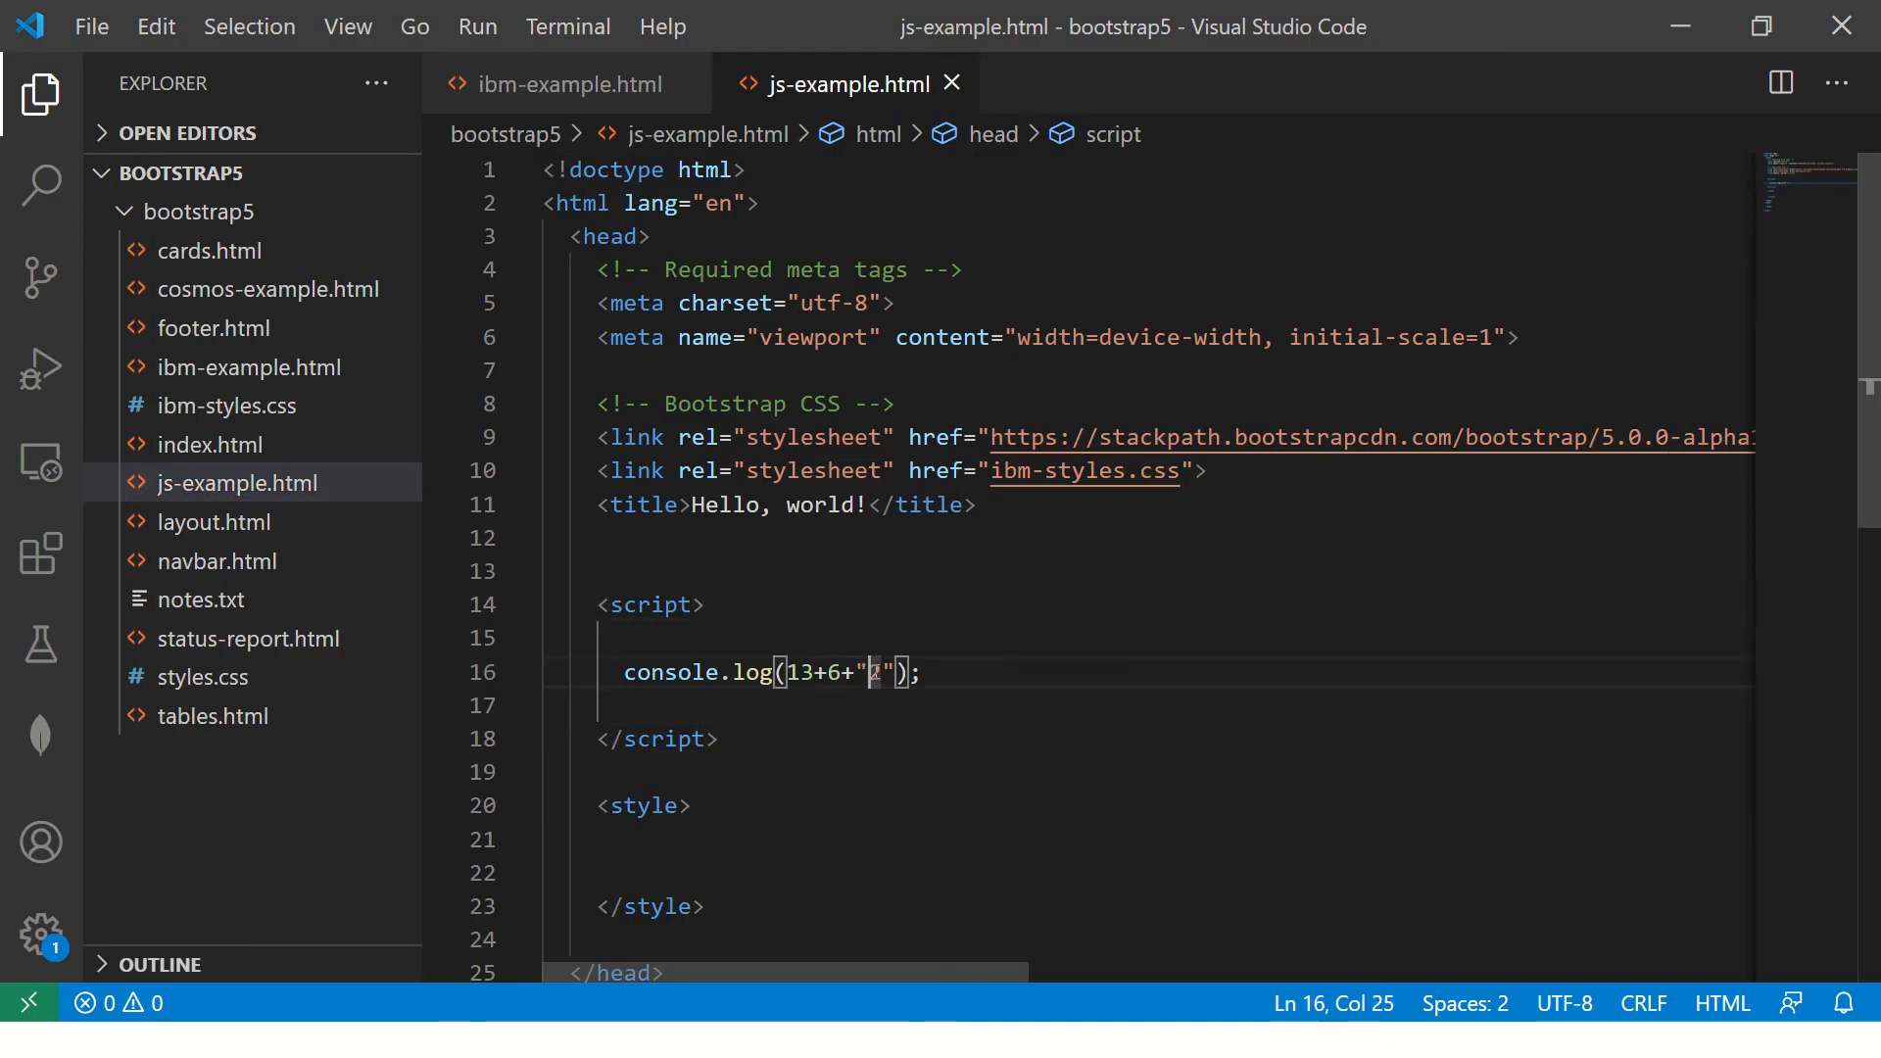
pyautogui.write('2')
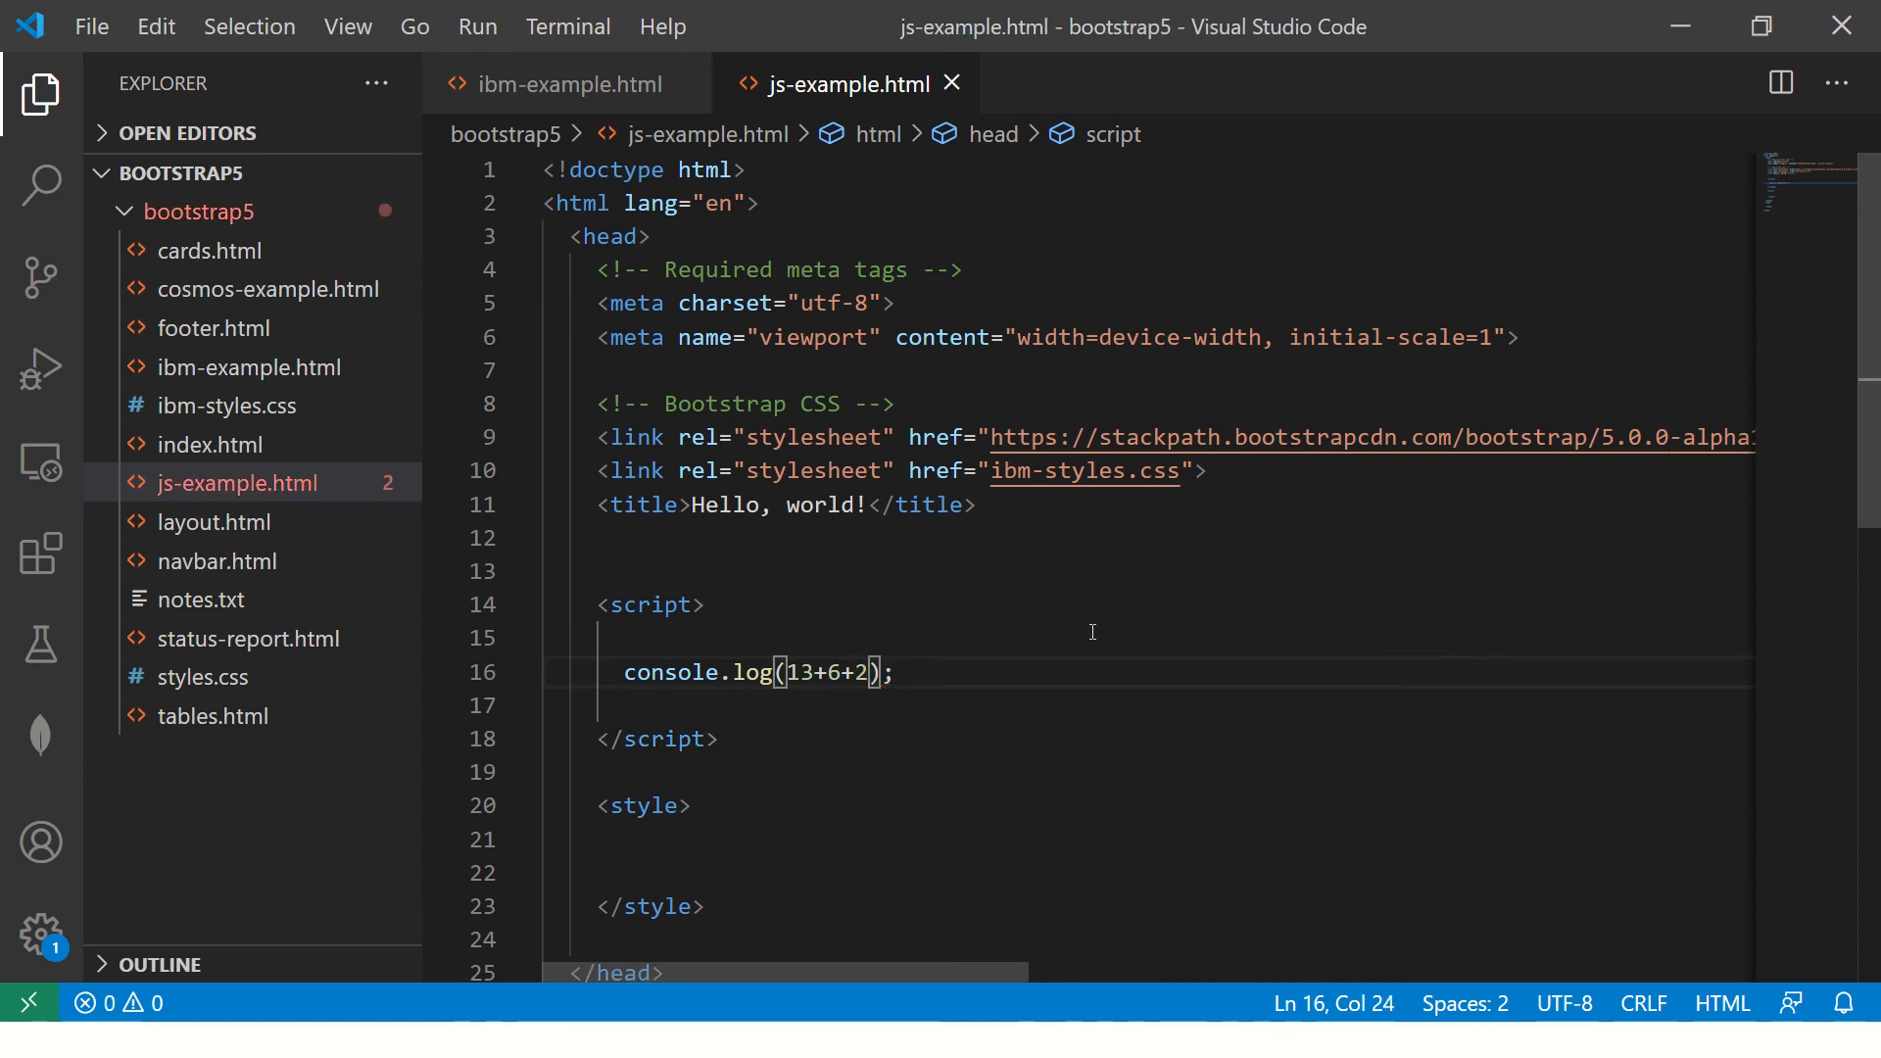
pyautogui.click(786, 672)
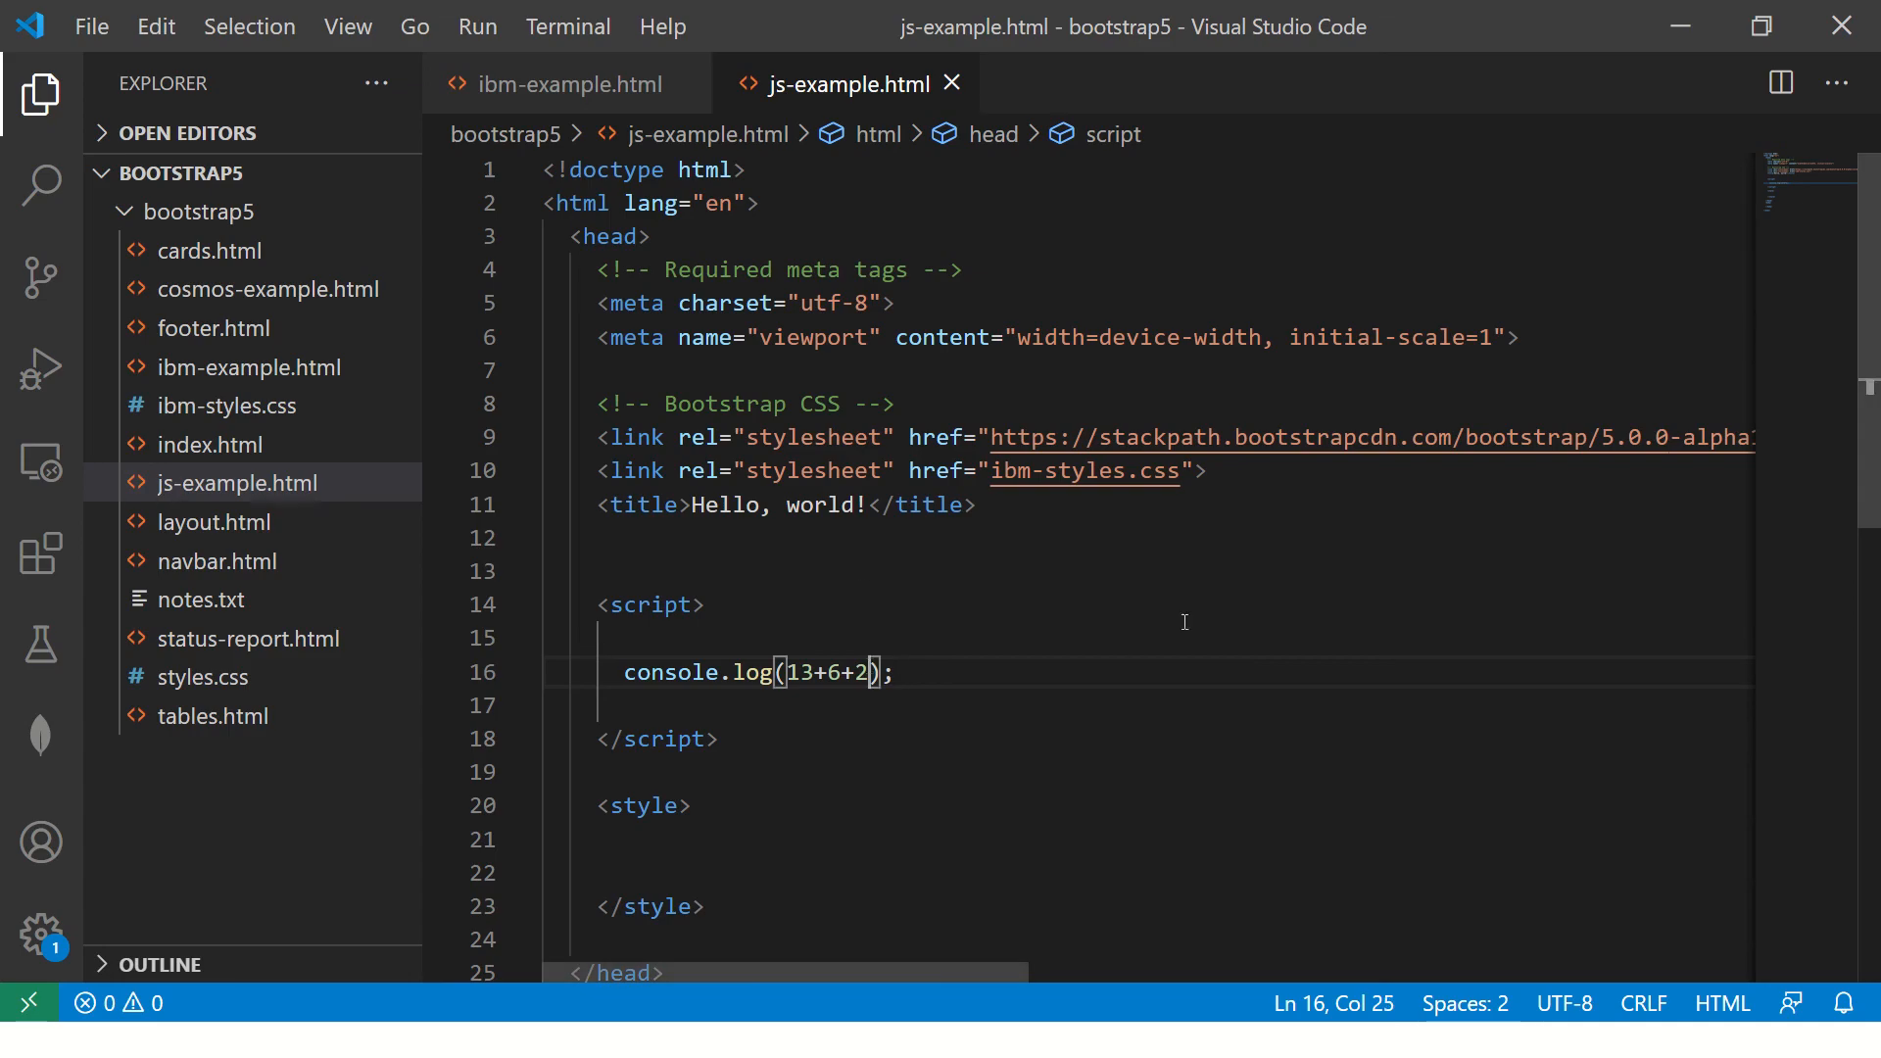
pyautogui.write('"2')
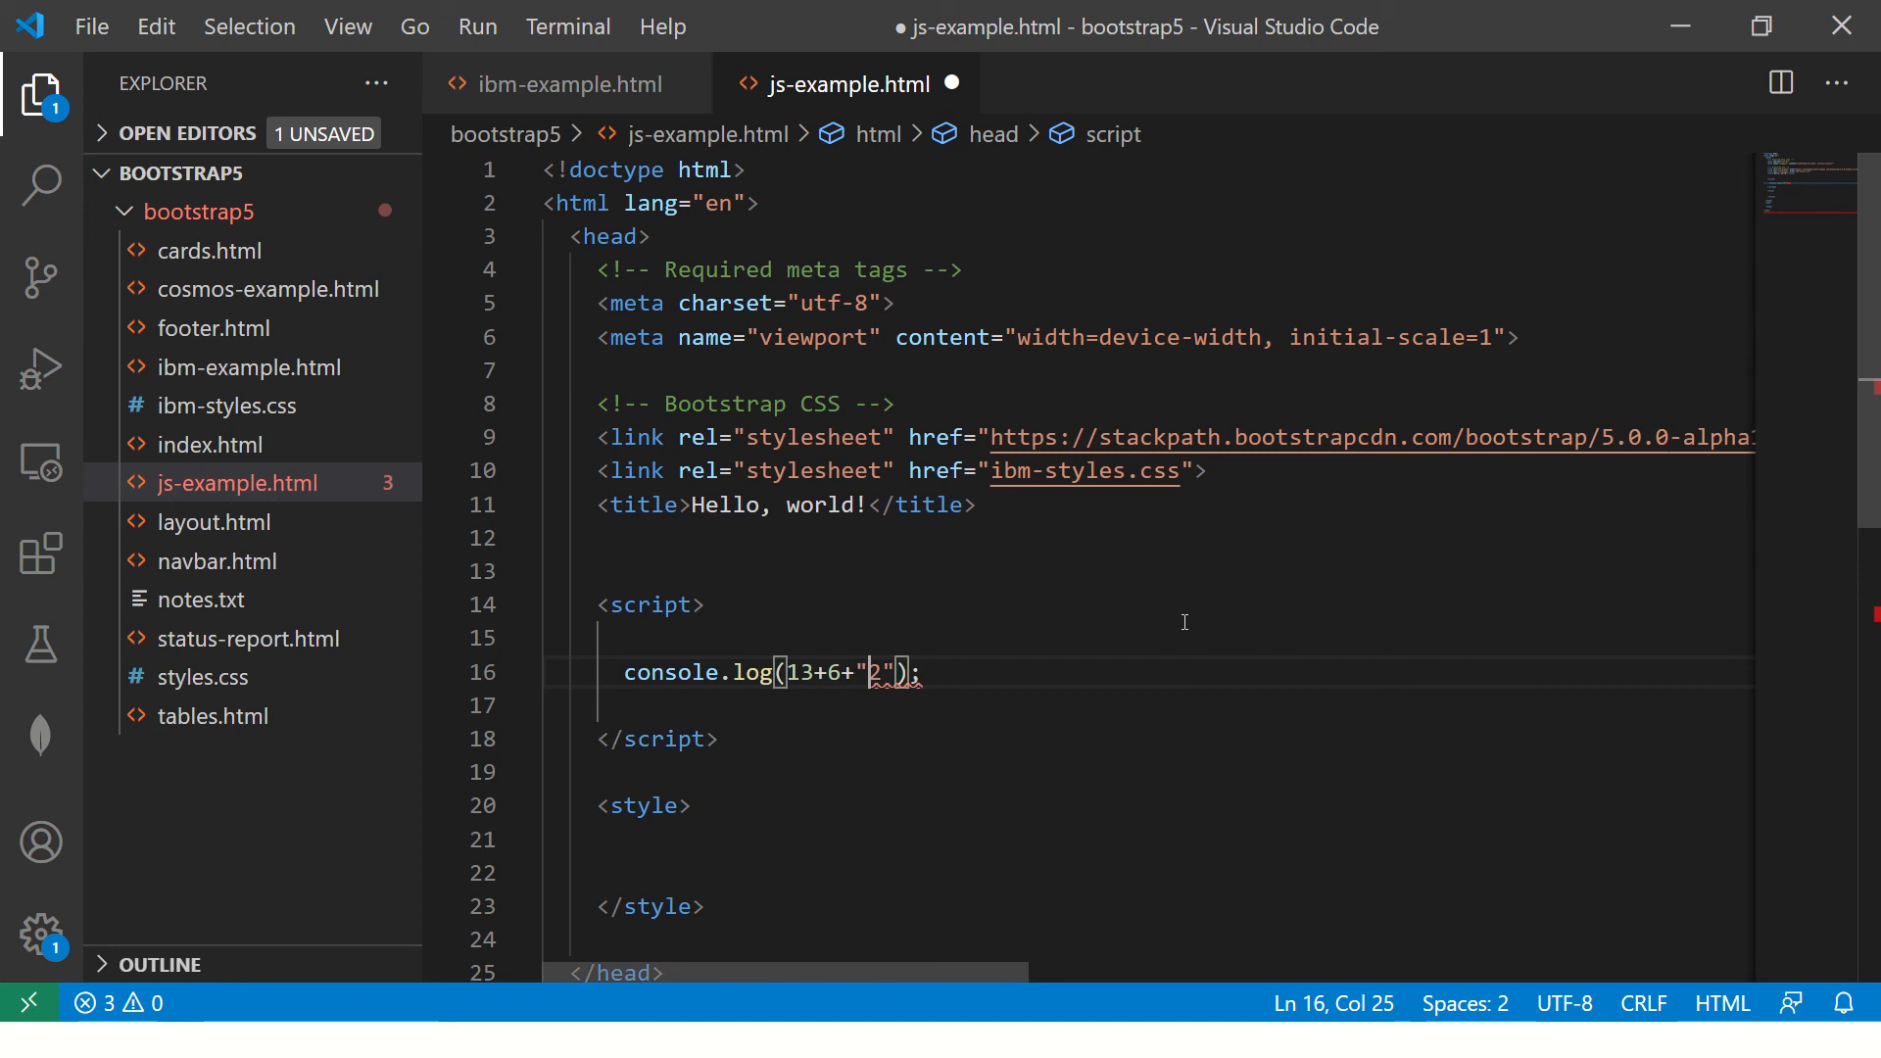
pyautogui.press('ctrl+s')
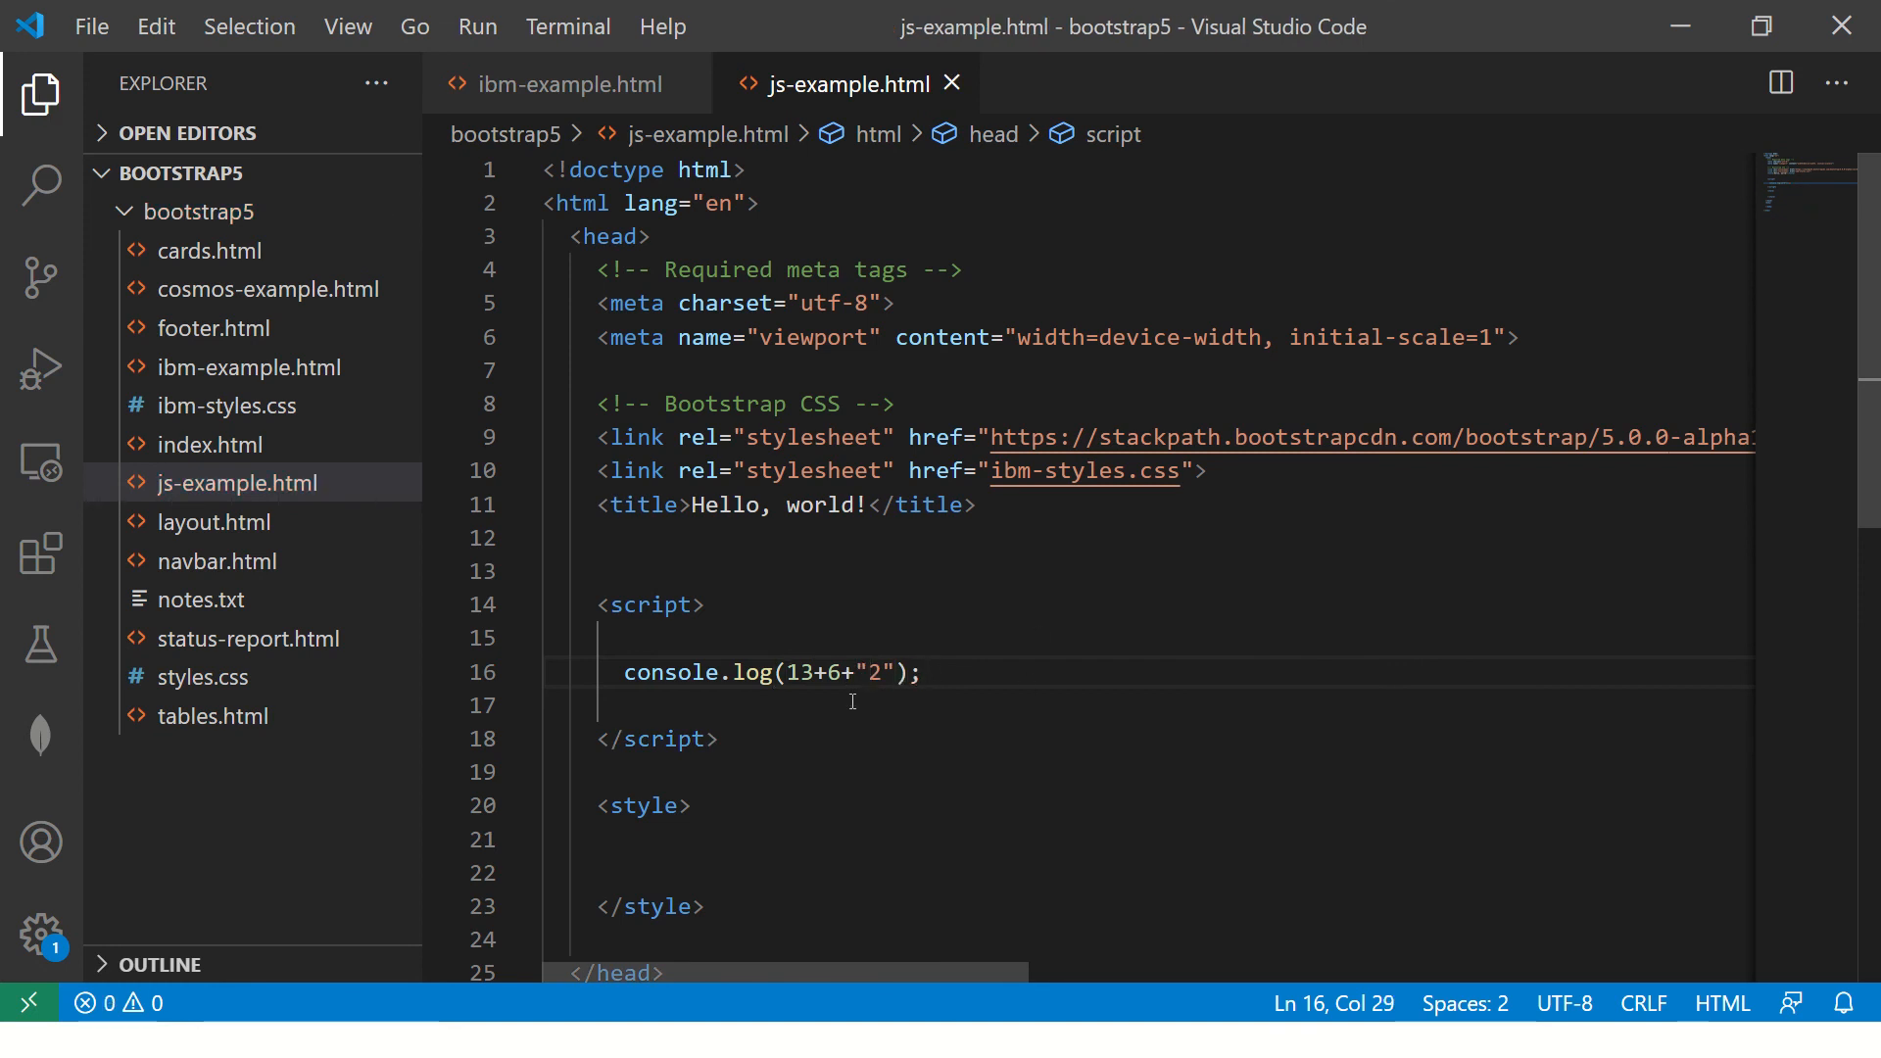
pyautogui.click(879, 705)
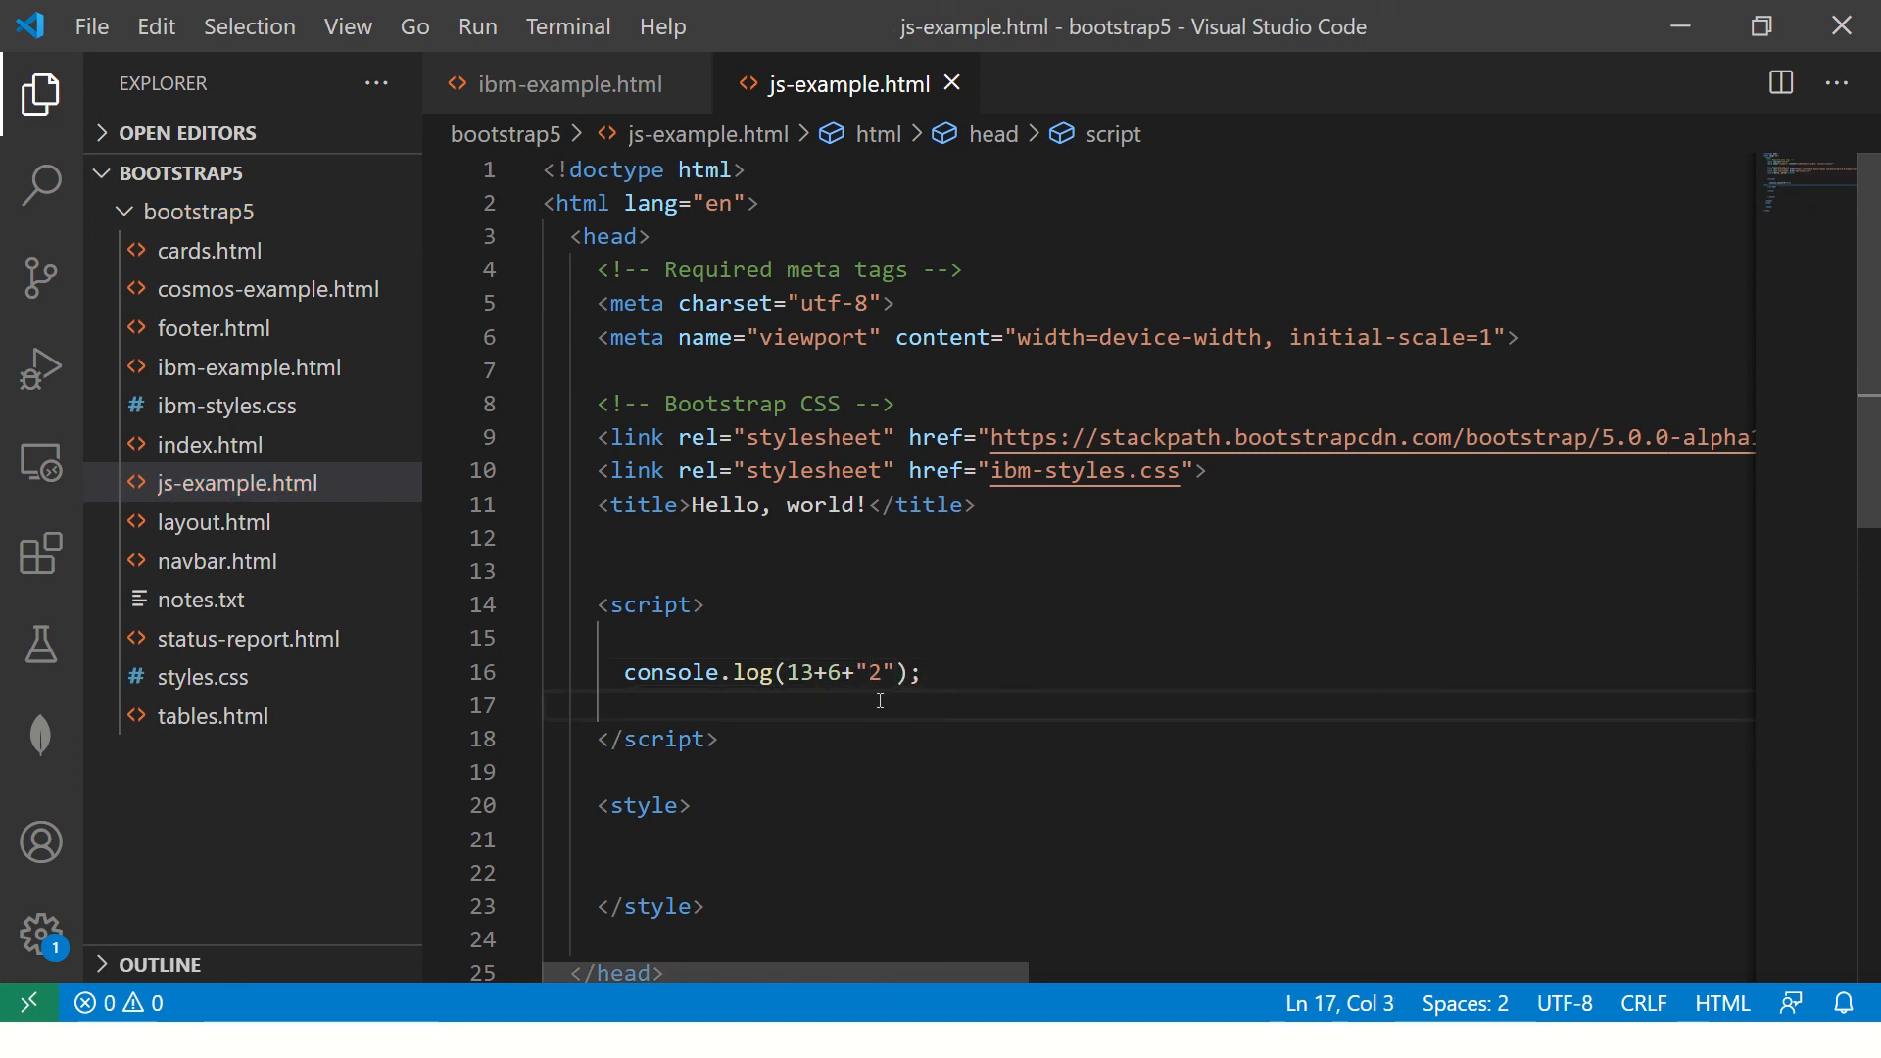
pyautogui.click(924, 672)
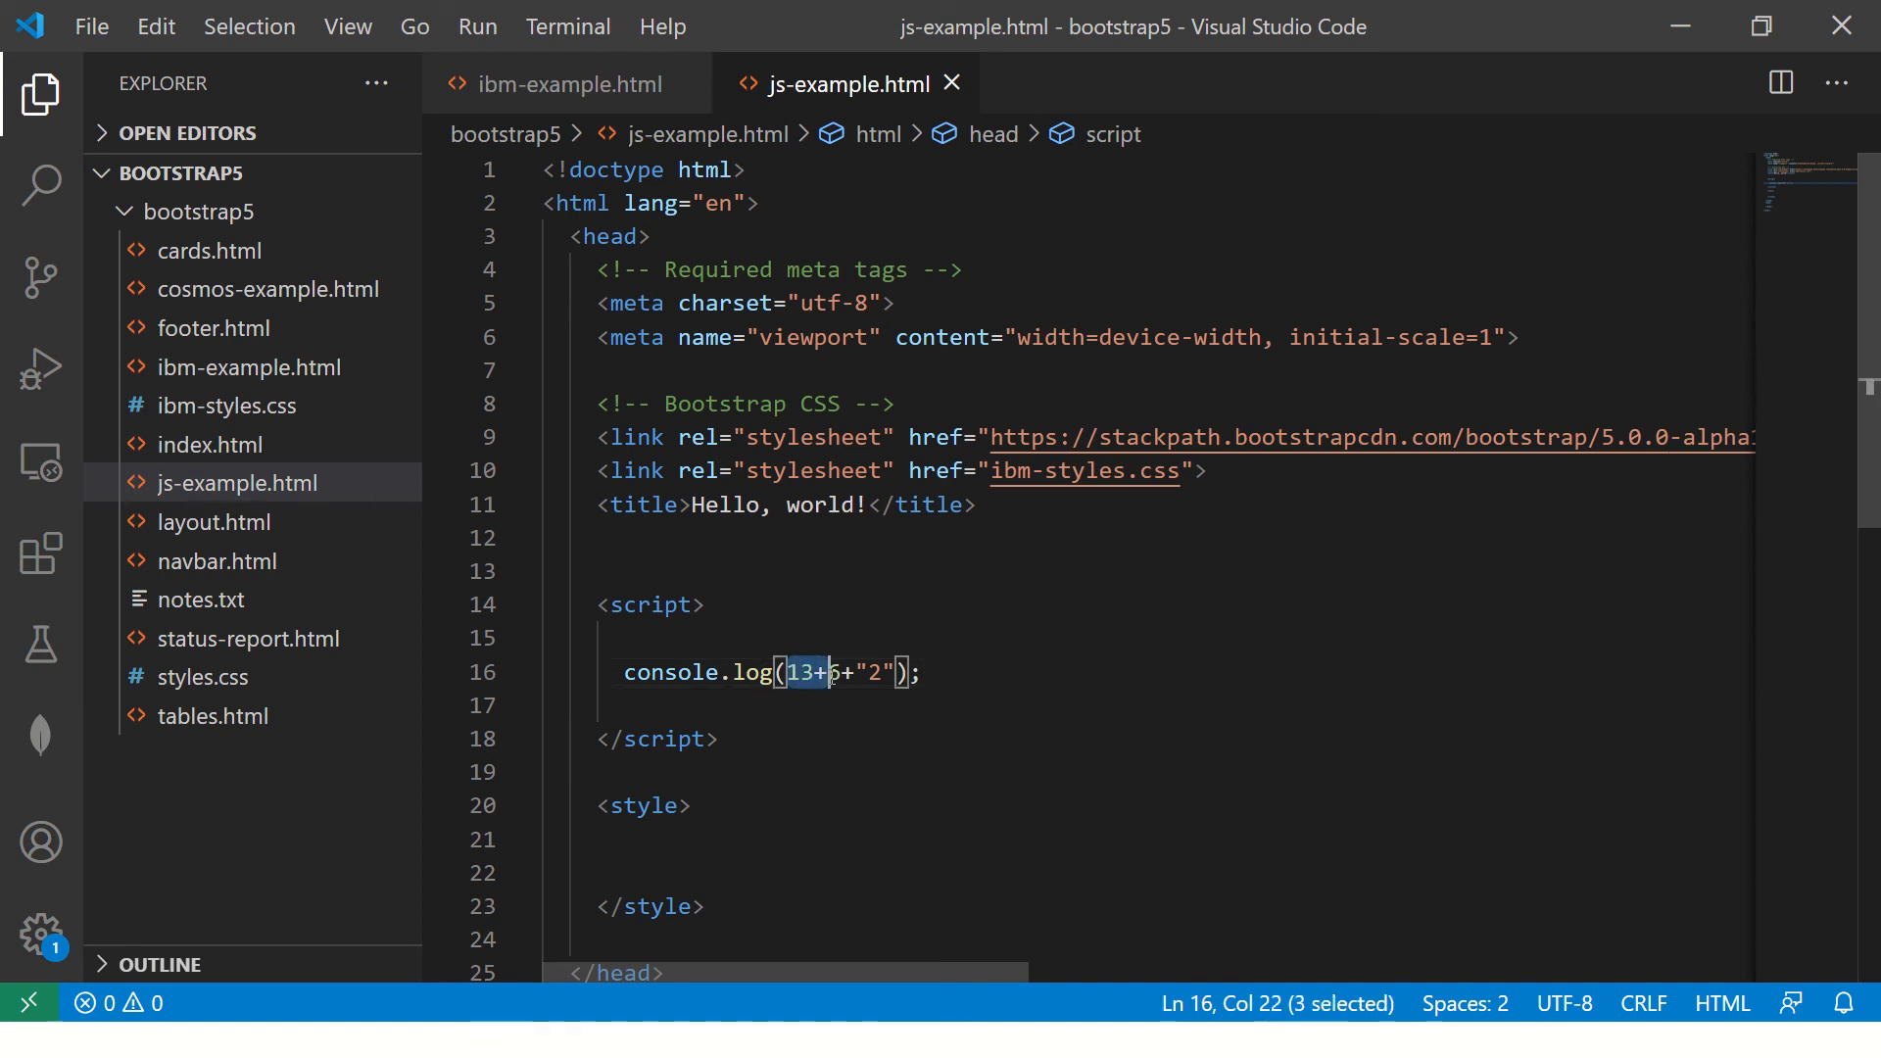
# Step: Reorder the expression to "2"+13+6, save the file and return to Chrome
pyautogui.press('Delete')
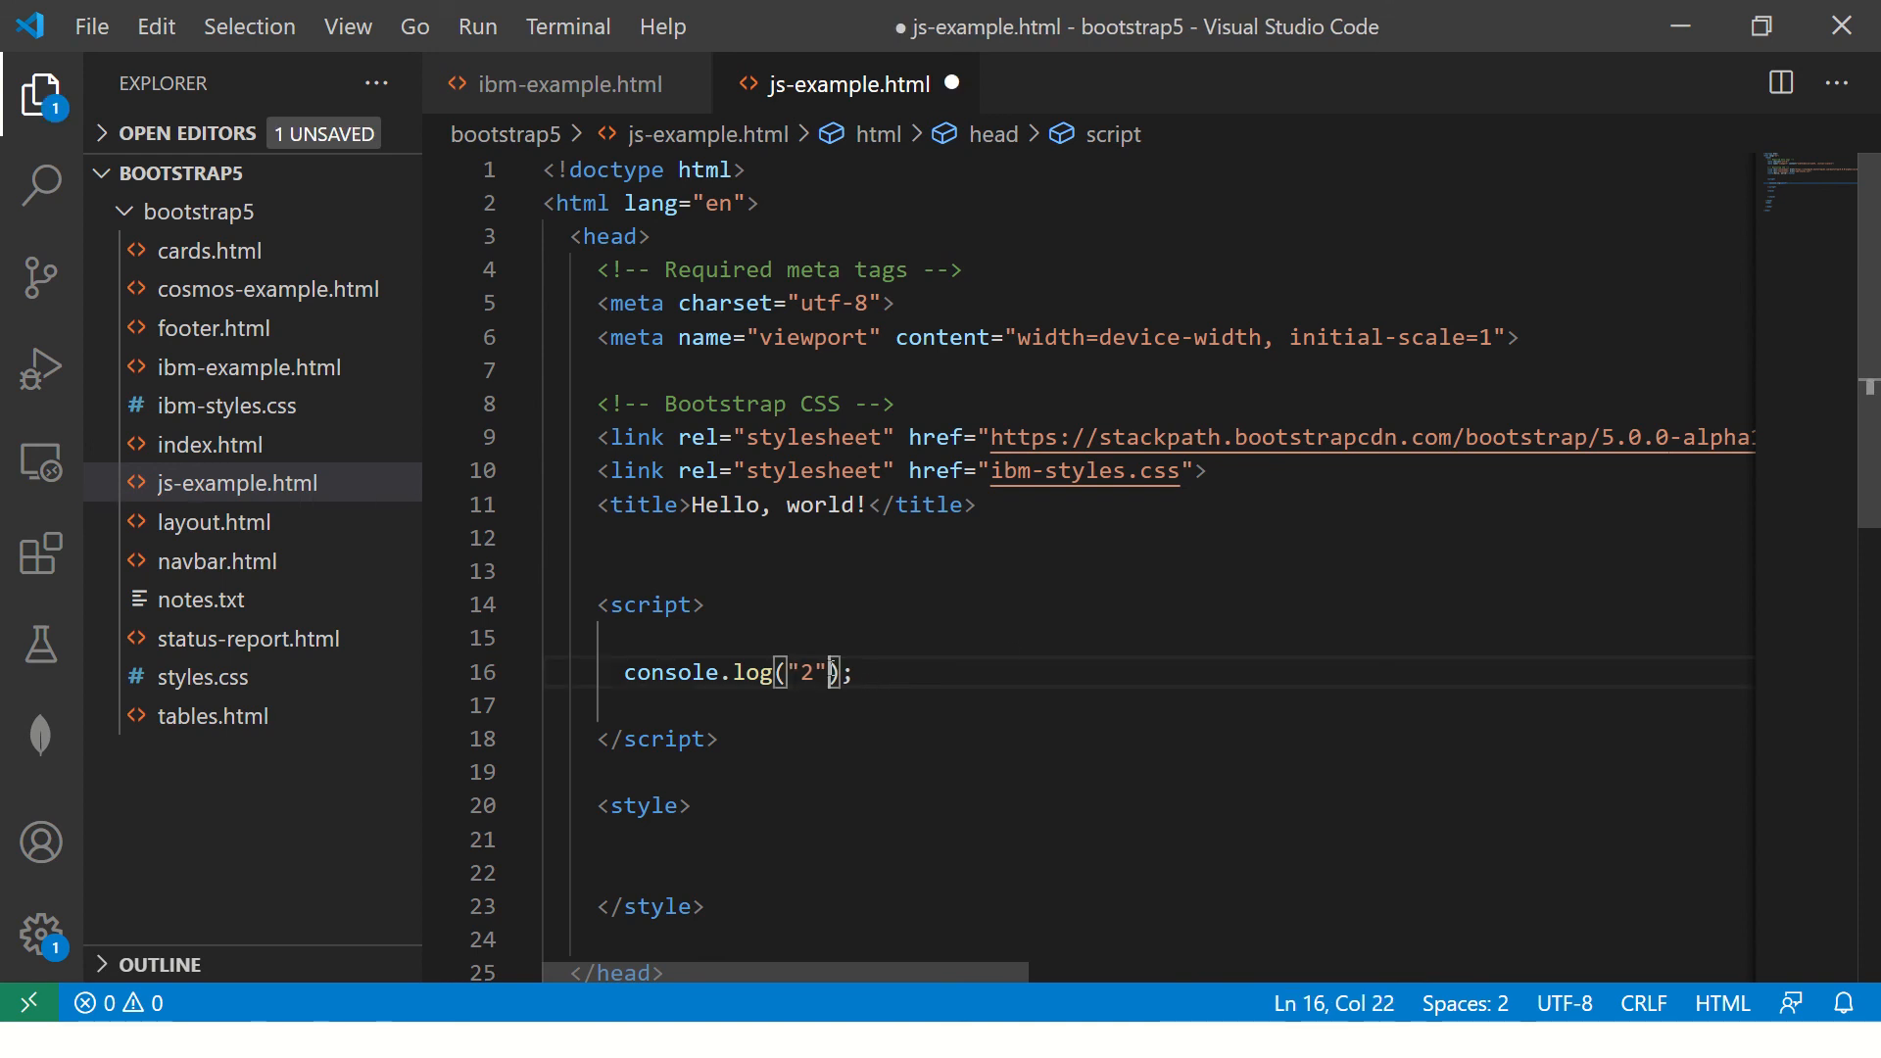
pyautogui.write('+13+6+')
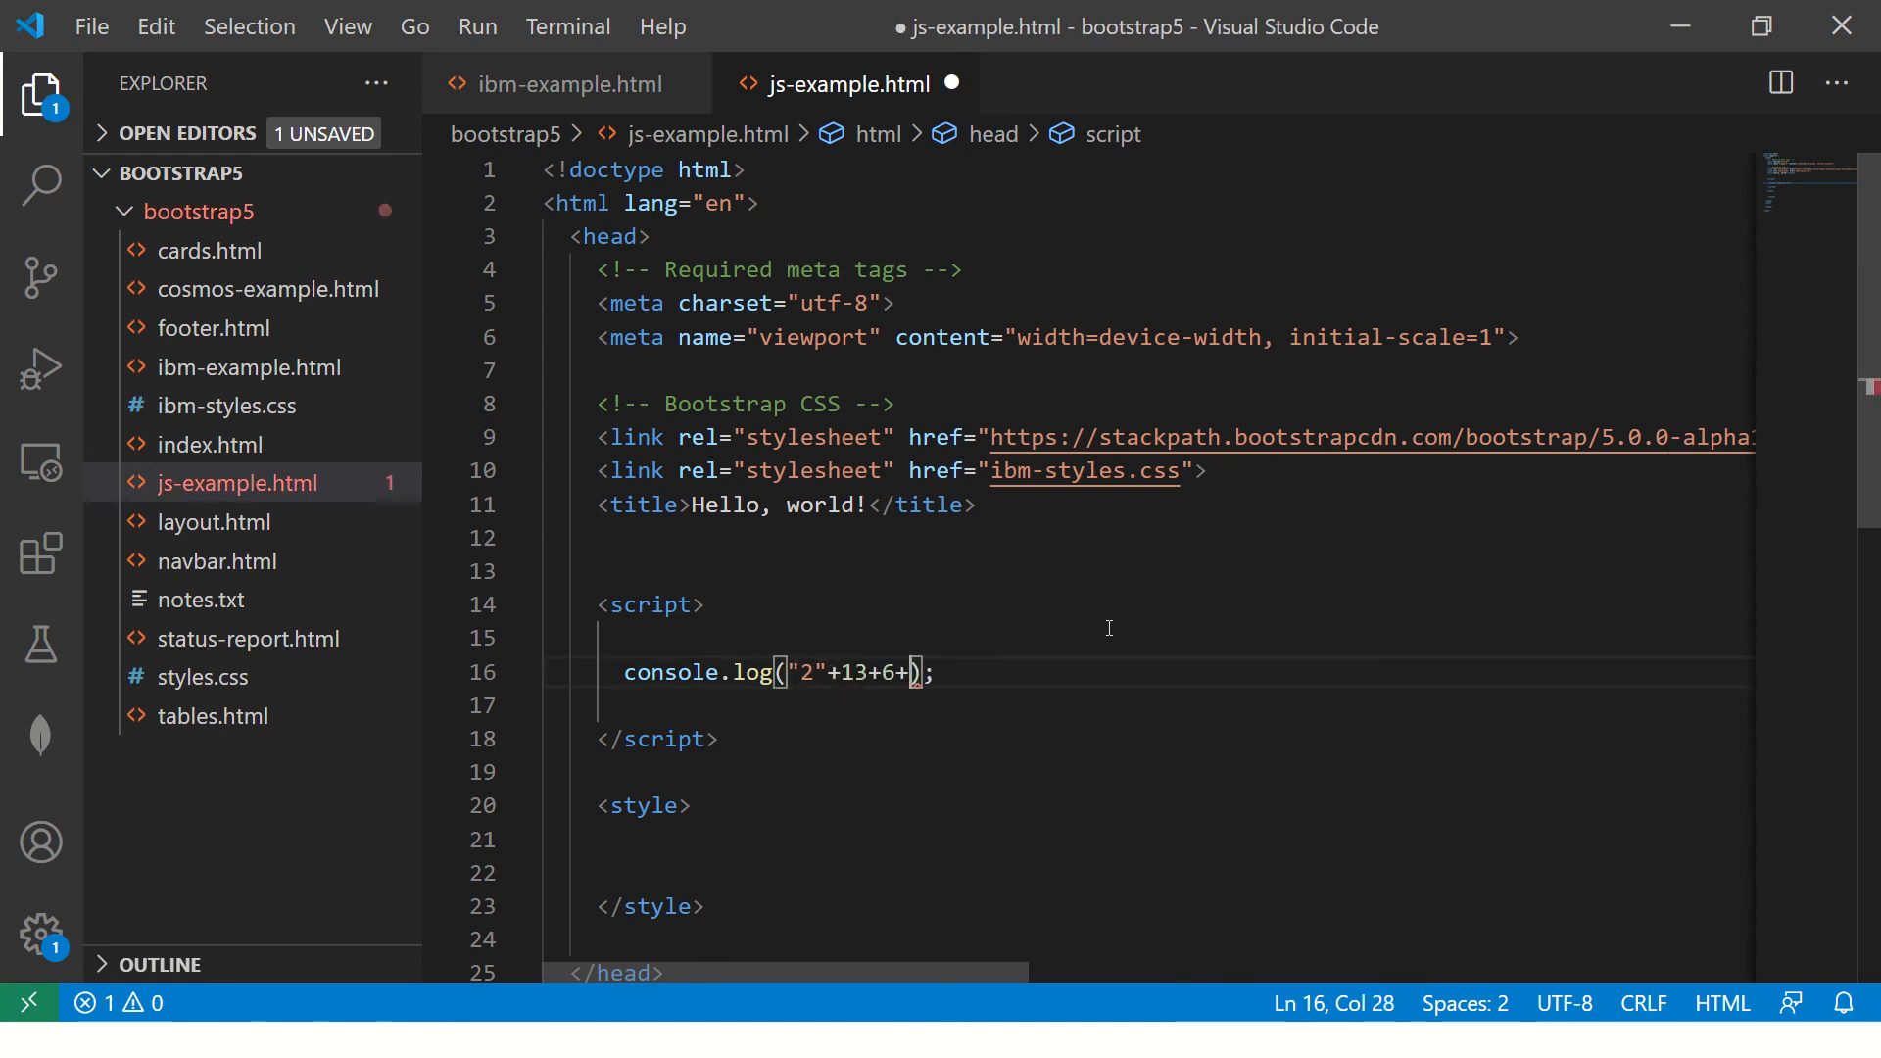
pyautogui.press('ctrl+s')
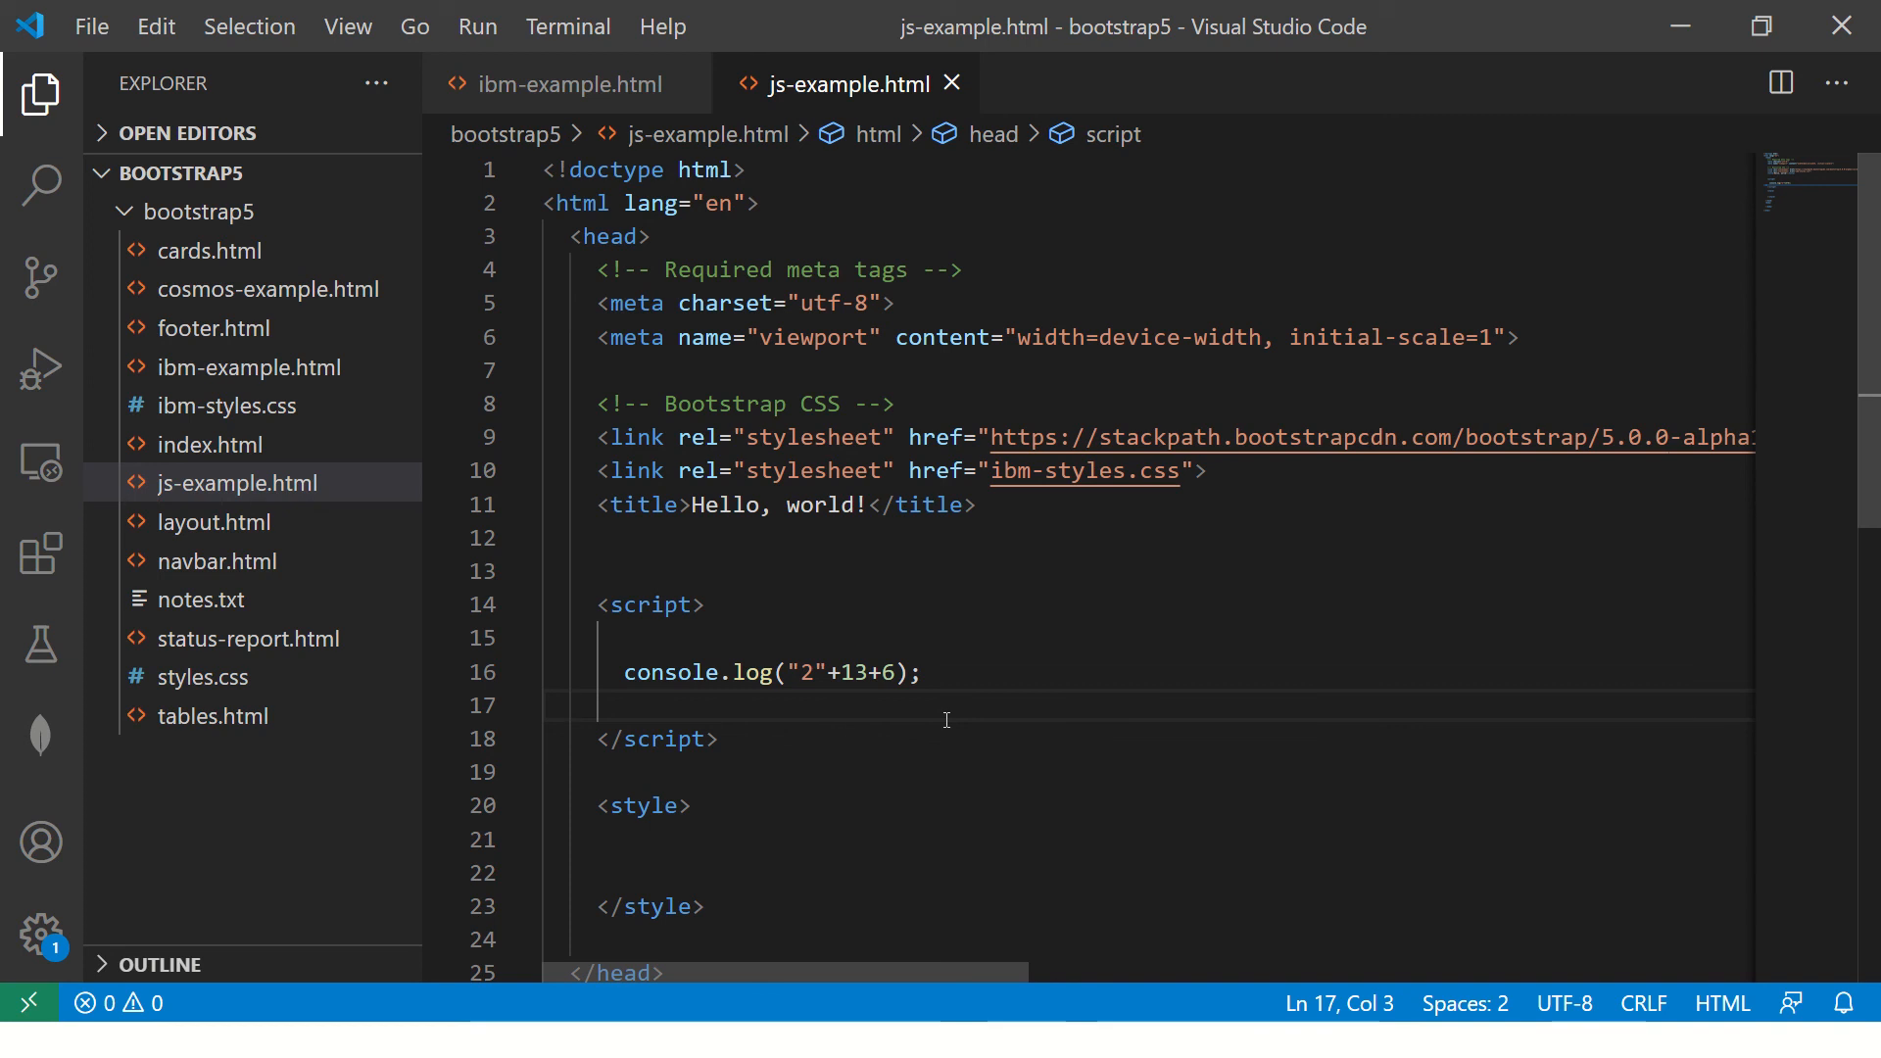
pyautogui.press('alt+tab')
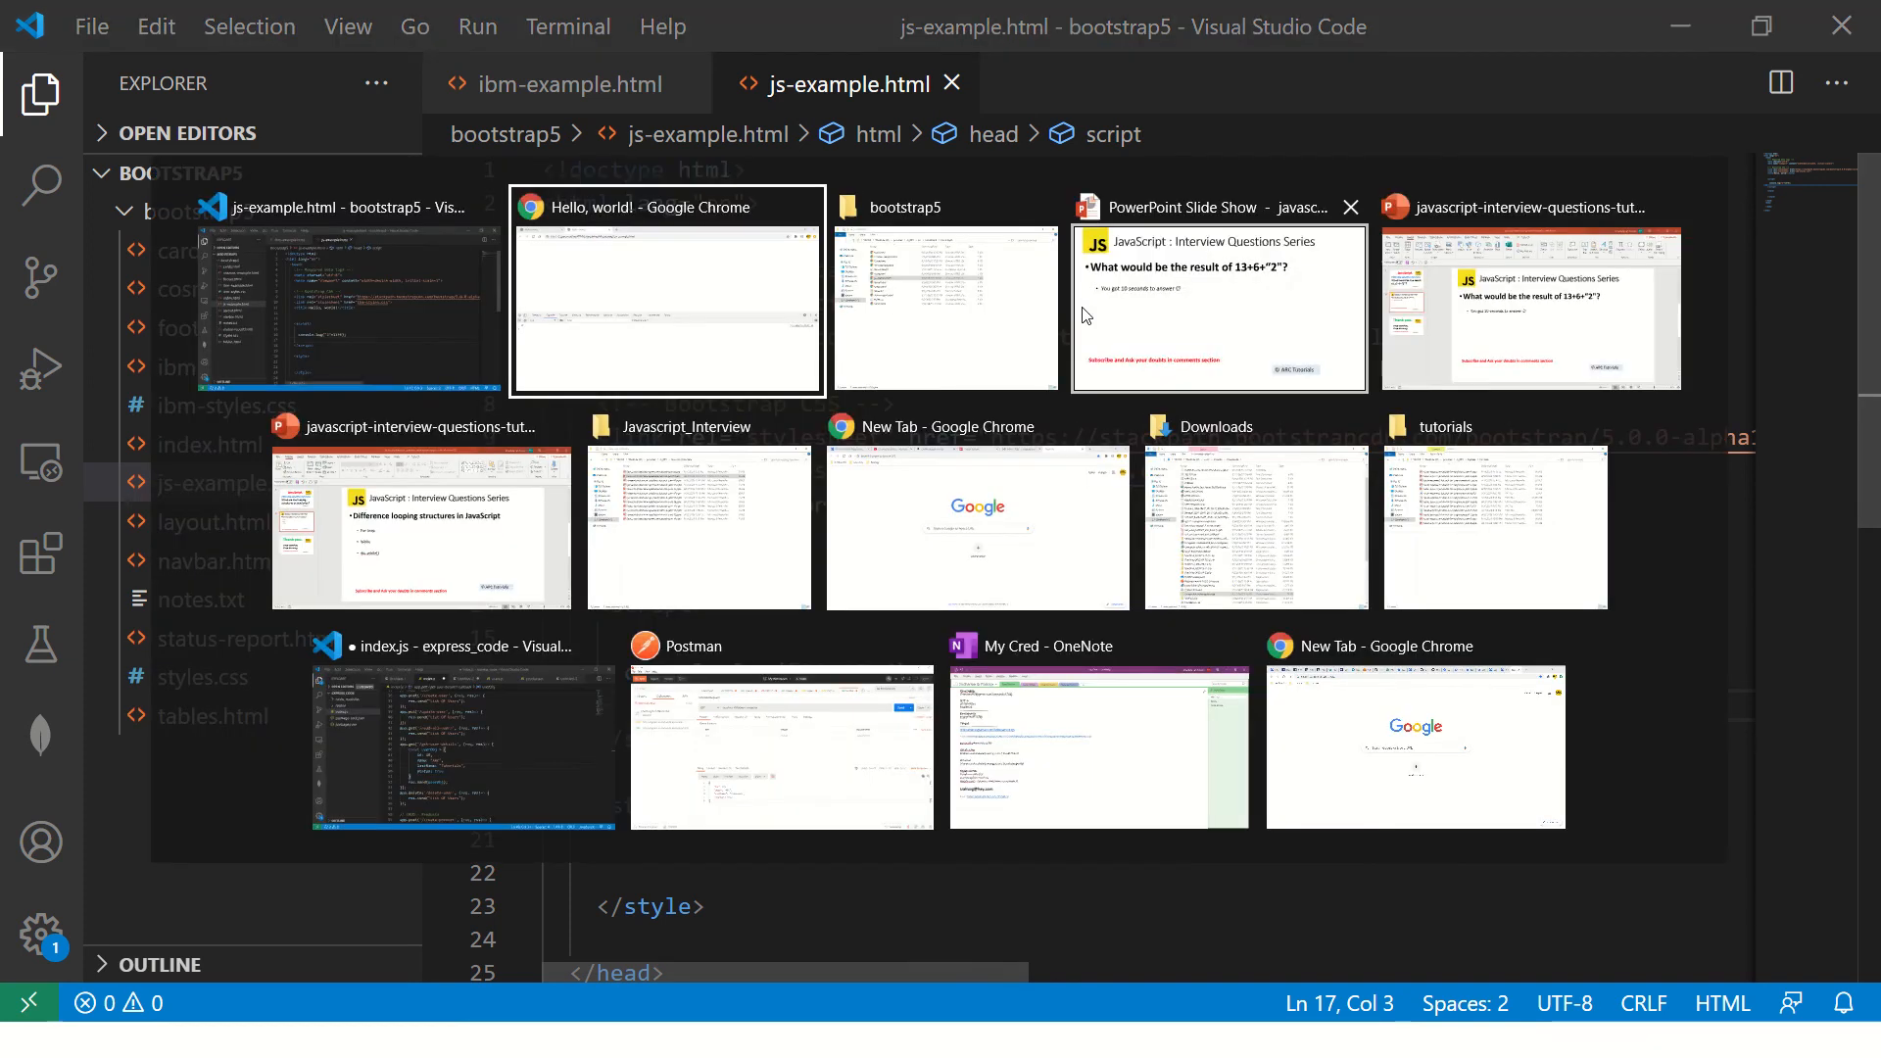